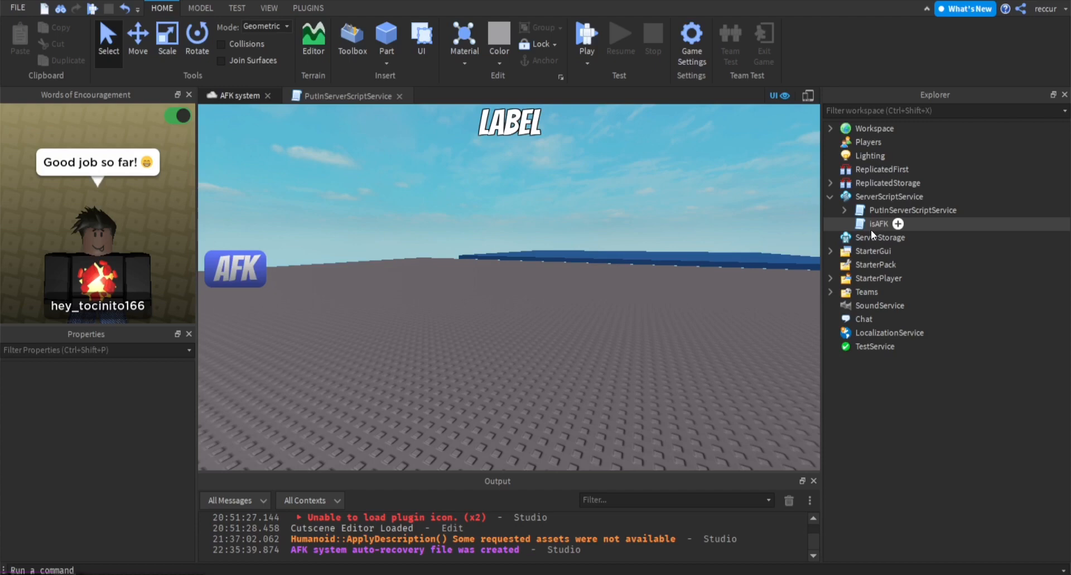
{"action": "mouse_move", "coordinate": [876, 232]}
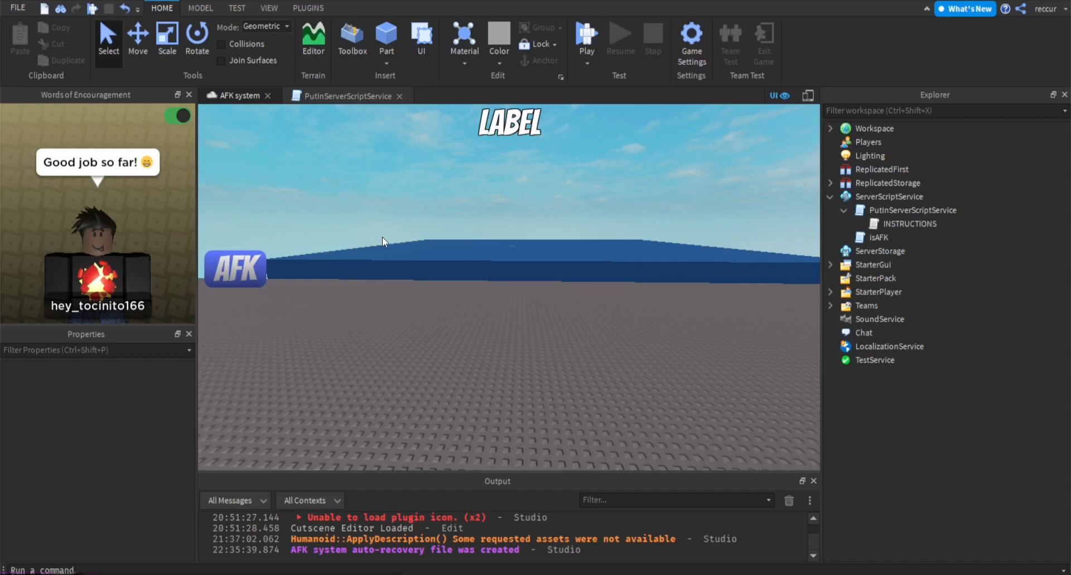
{"action": "mouse_move", "coordinate": [911, 210]}
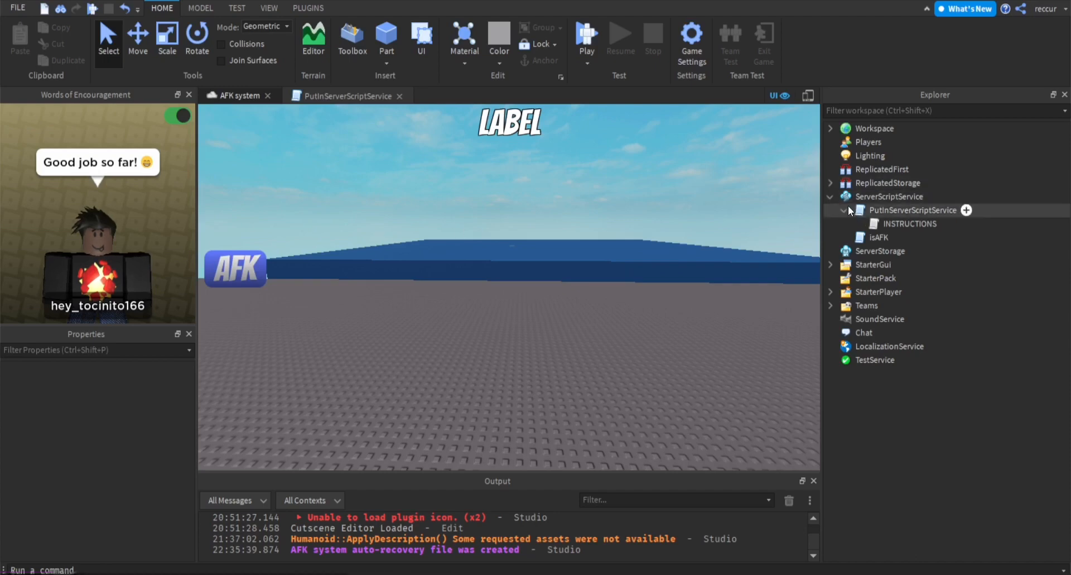
Add a Script to ServerScriptService and rename it leaderstats, clearing the starter code
{"action": "left_click", "coordinate": [844, 210]}
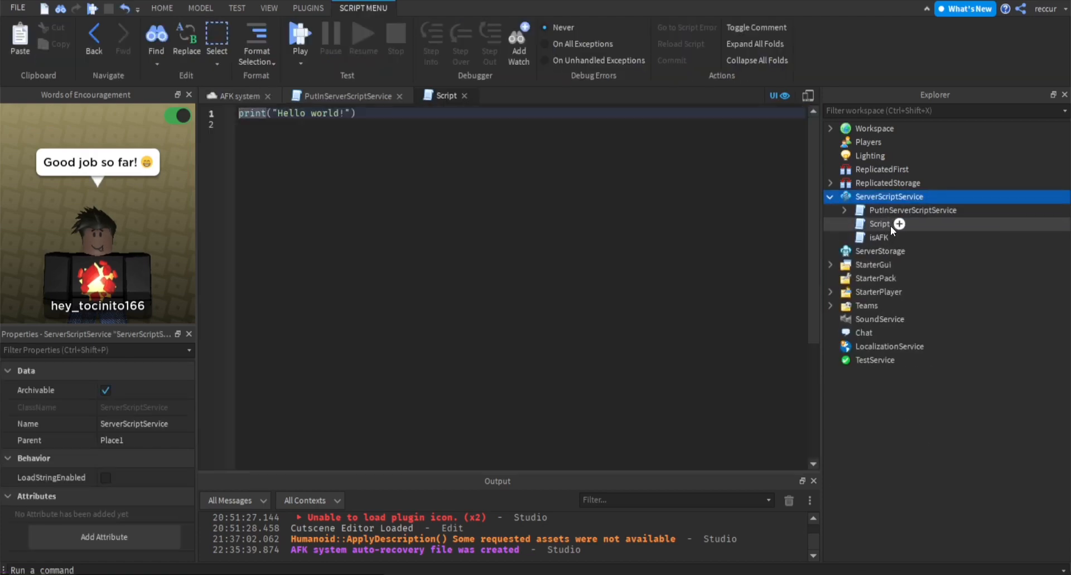
{"action": "double_click", "coordinate": [880, 223]}
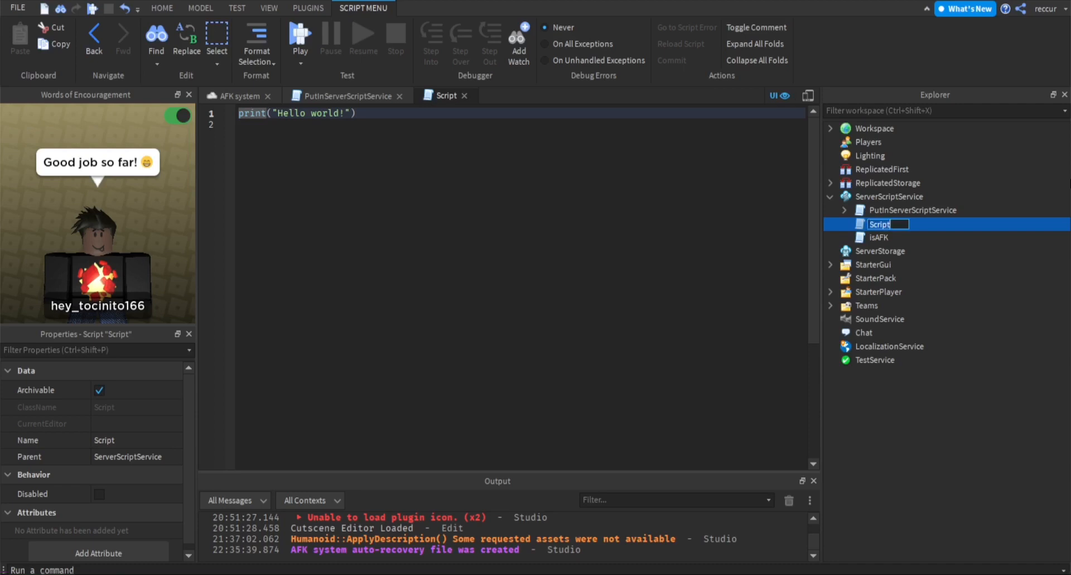
{"action": "type", "text": "leaerstats"}
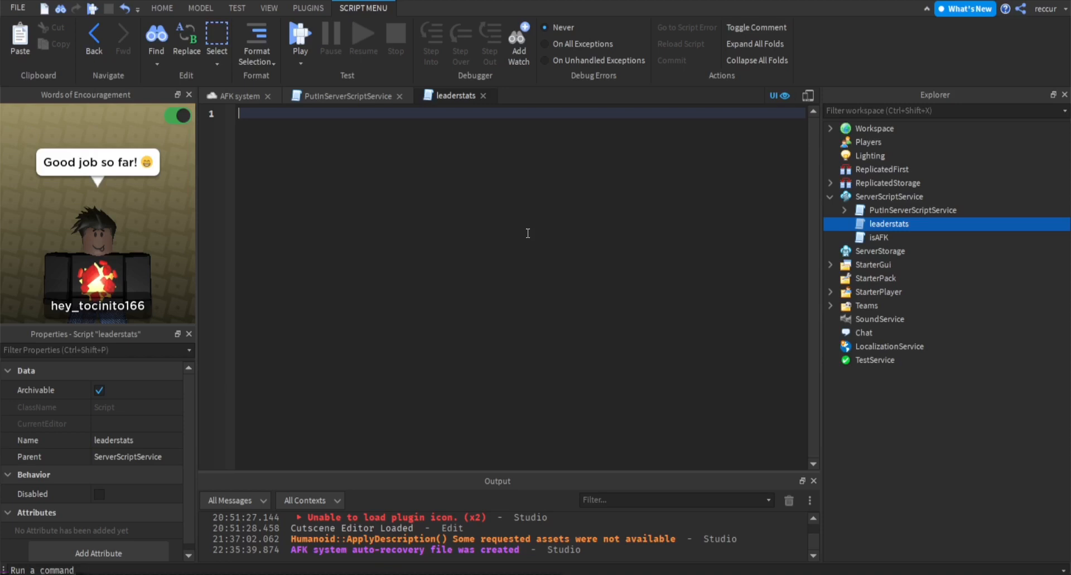
Write a game.Players.PlayerAdded handler taking plr and start a local leaderstats folder
{"action": "type", "text": "game.Players"}
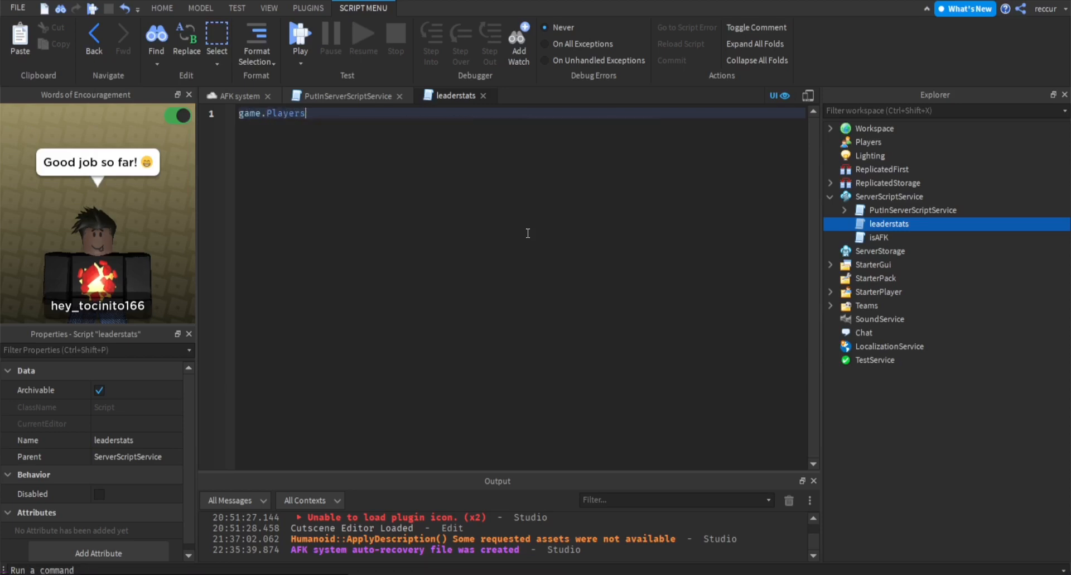
{"action": "type", "text": ".pla"}
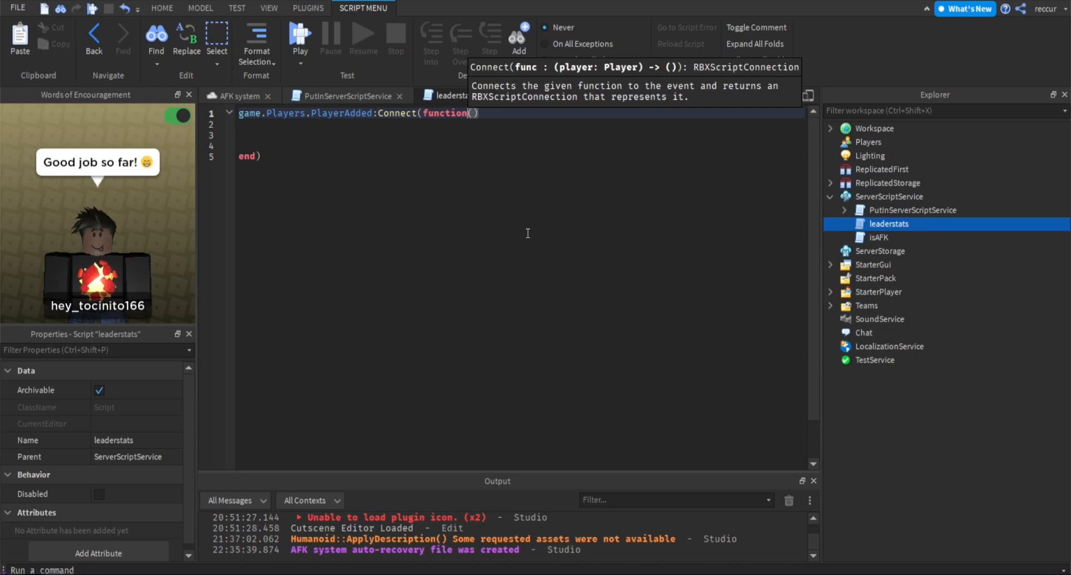
{"action": "type", "text": "plr"}
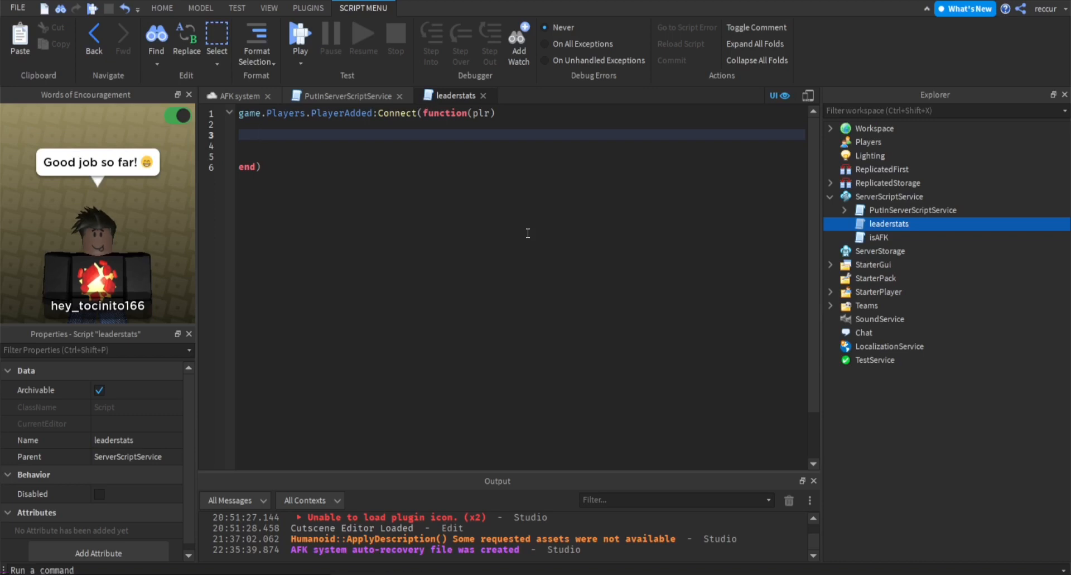
{"action": "type", "text": "local"}
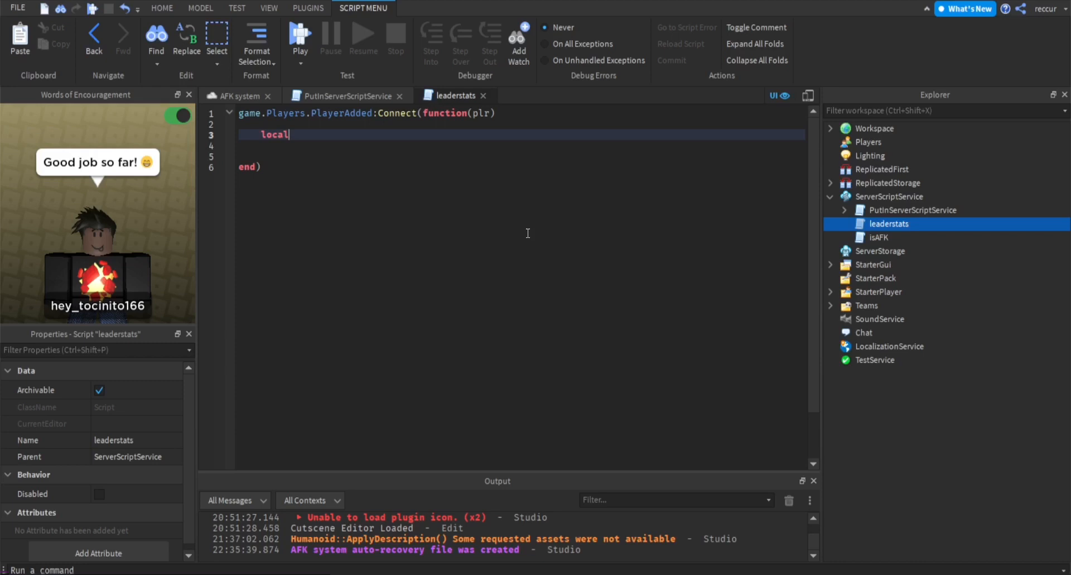
{"action": "type", "text": "leaderstats = Instance.new(\"Folder"}
{"action": "left_click", "coordinate": [523, 145]}
{"action": "type", "text": "leaderstats.Name ="}
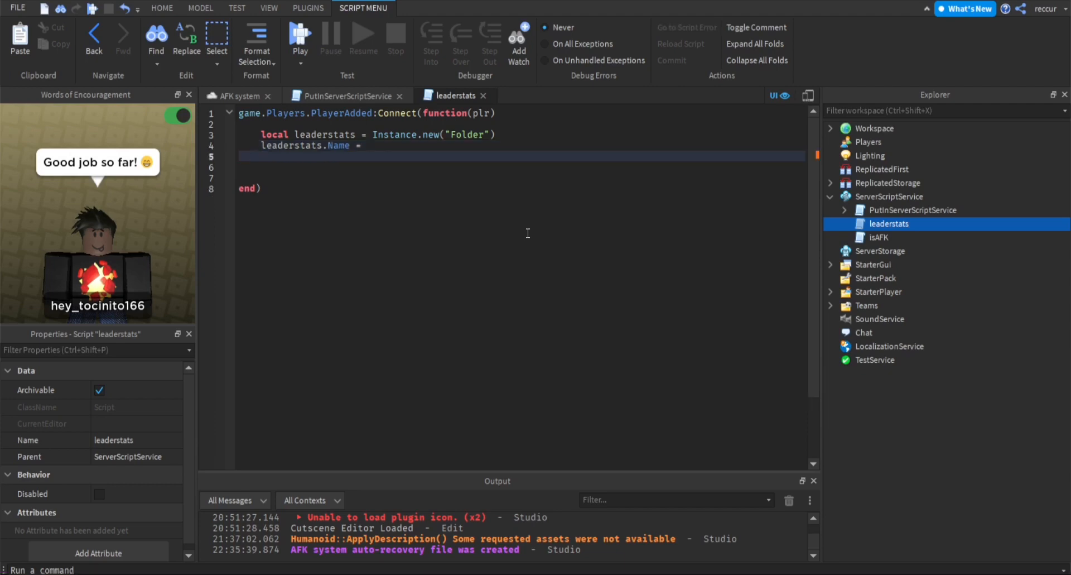
Name the folder "leaderstats" and set leaderstats.Parent = plr
{"action": "type", "text": "\"\""}
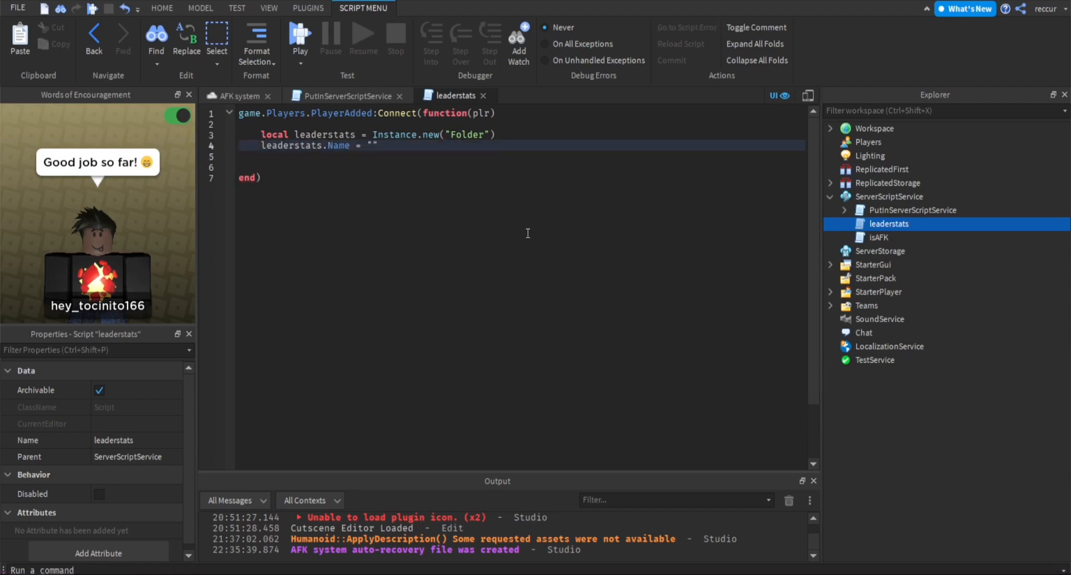
{"action": "type", "text": "leaderstats"}
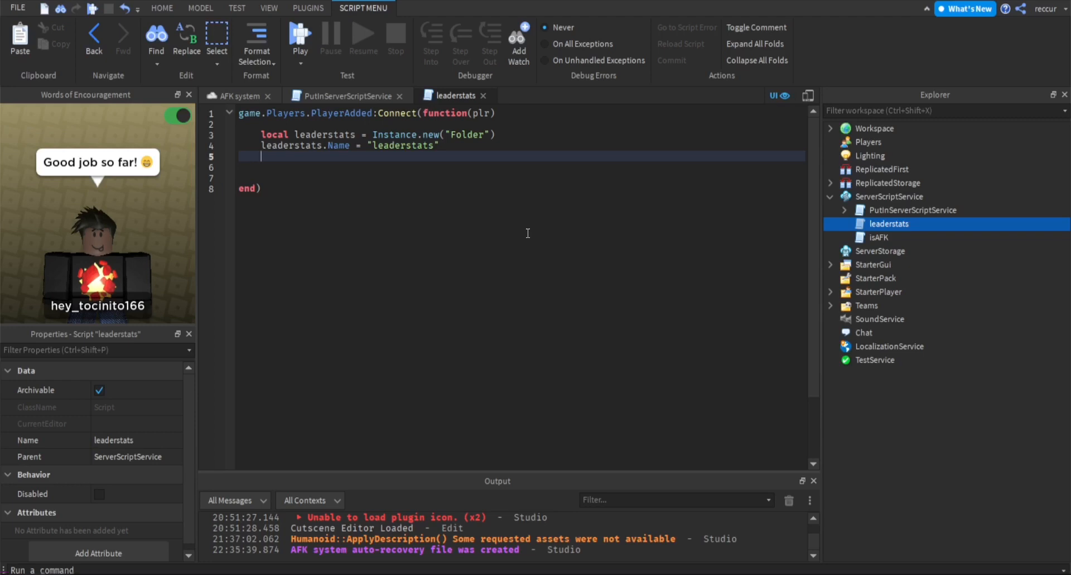
{"action": "type", "text": "leaderstats.Parent"}
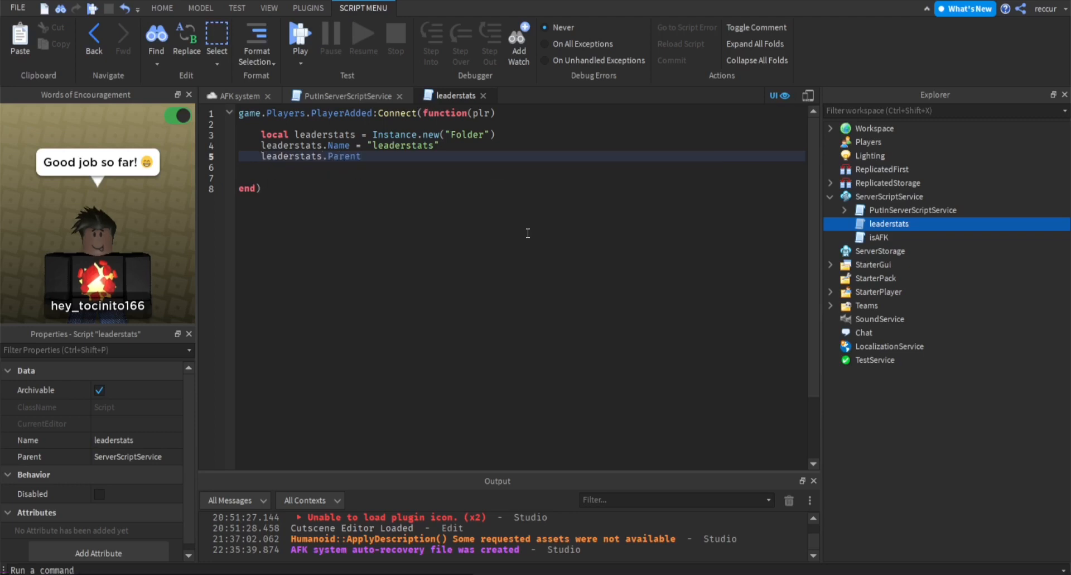
{"action": "type", "text": "= plr"}
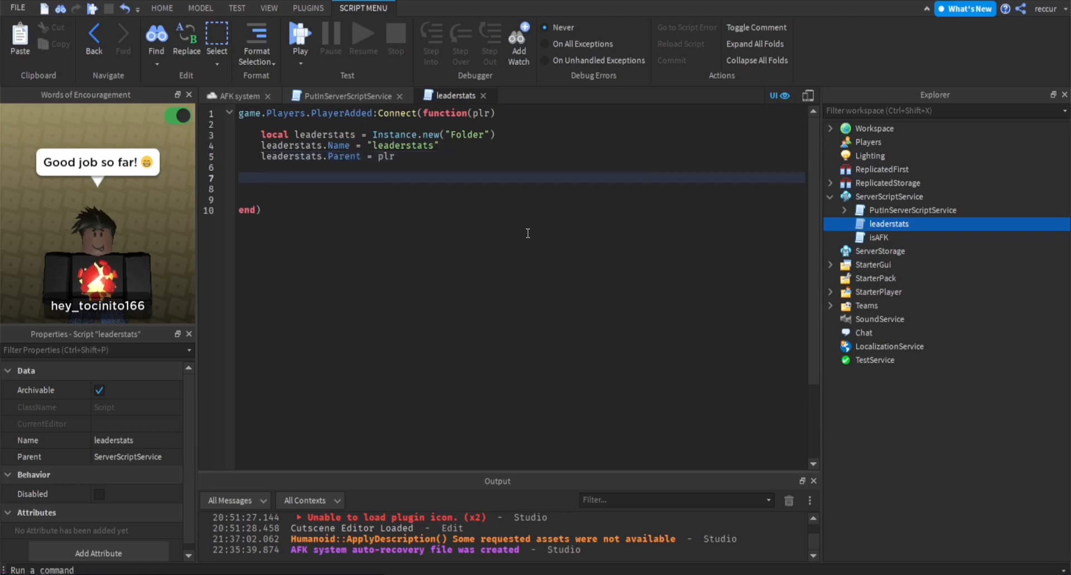
{"action": "left_click", "coordinate": [261, 177]}
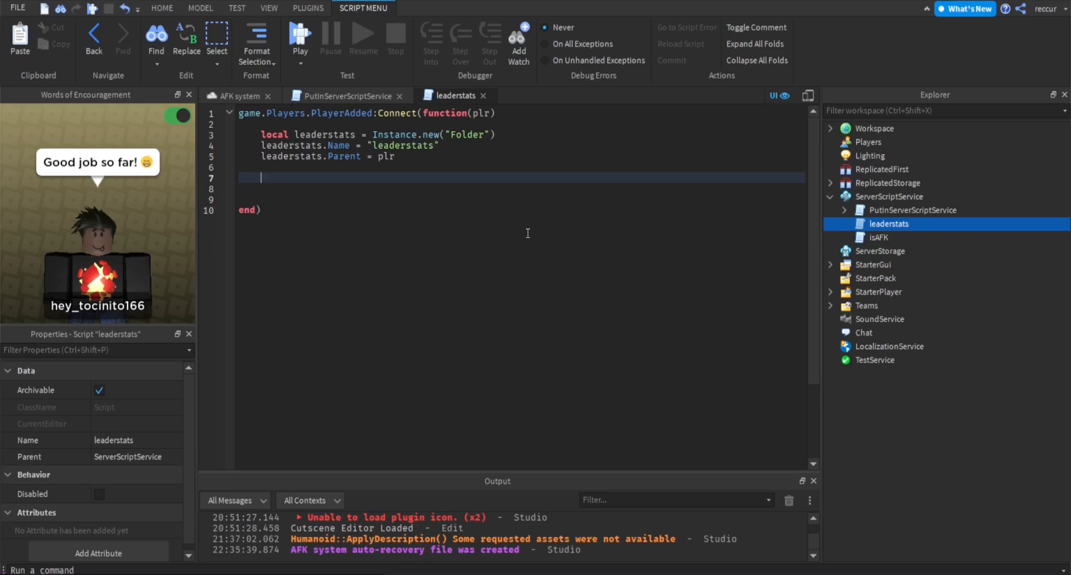
Create a NumberValue named wins with Parent = leaderstats
{"action": "type", "text": "lo"}
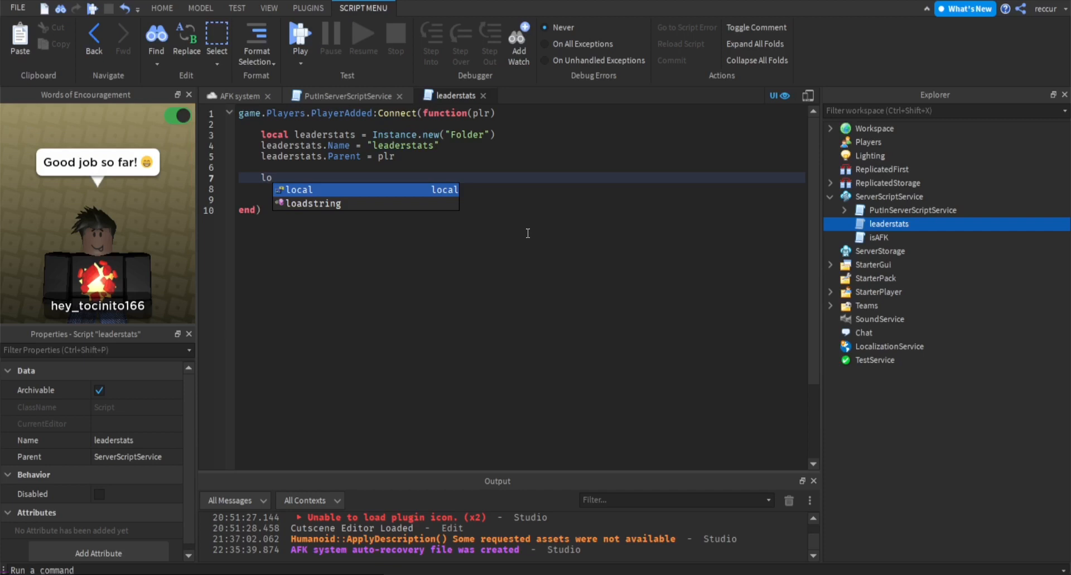
{"action": "type", "text": "cal"}
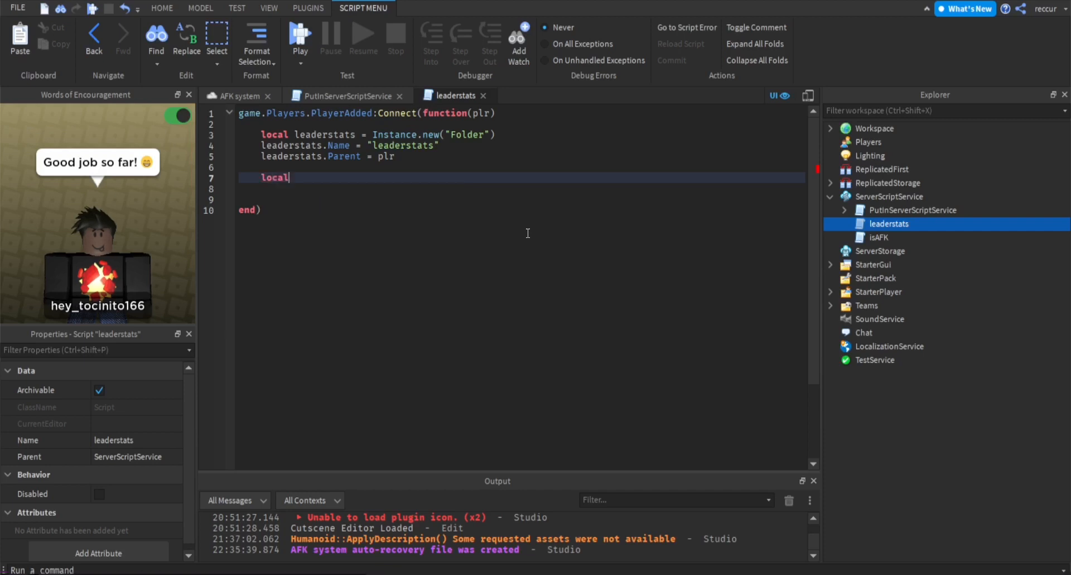
{"action": "type", "text": "wins = Instance."}
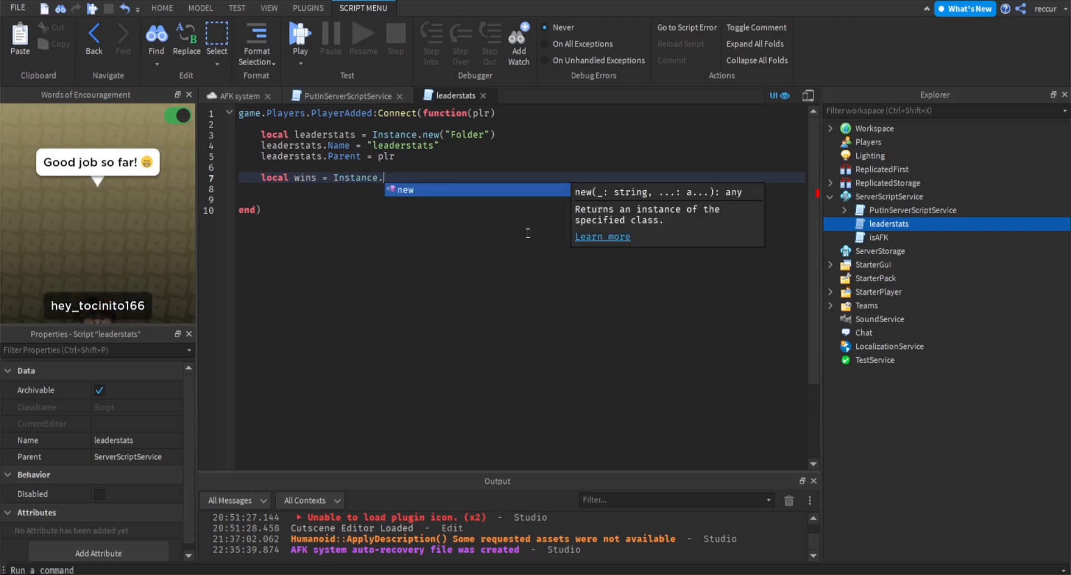
{"action": "type", "text": "(\"nub\""}
{"action": "left_click", "coordinate": [521, 189]}
{"action": "type", "text": "w"}
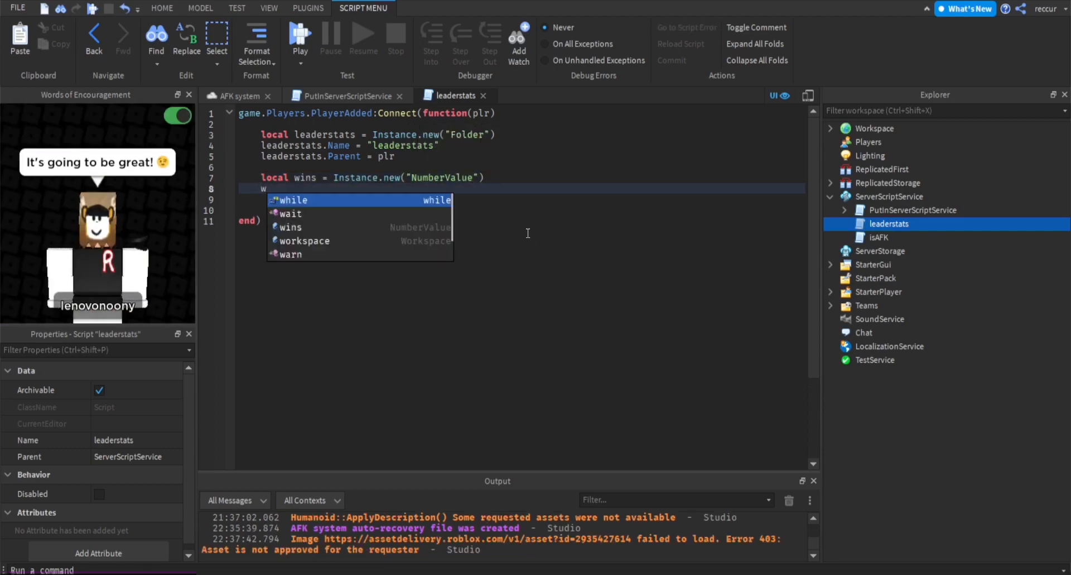
{"action": "type", "text": "ins.n"}
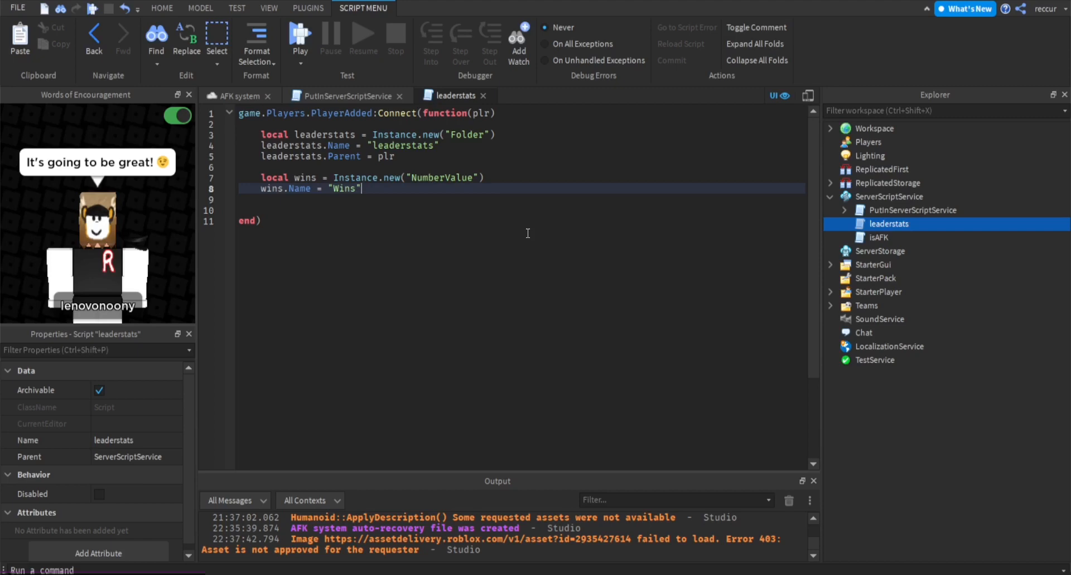
{"action": "type", "text": "wins"}
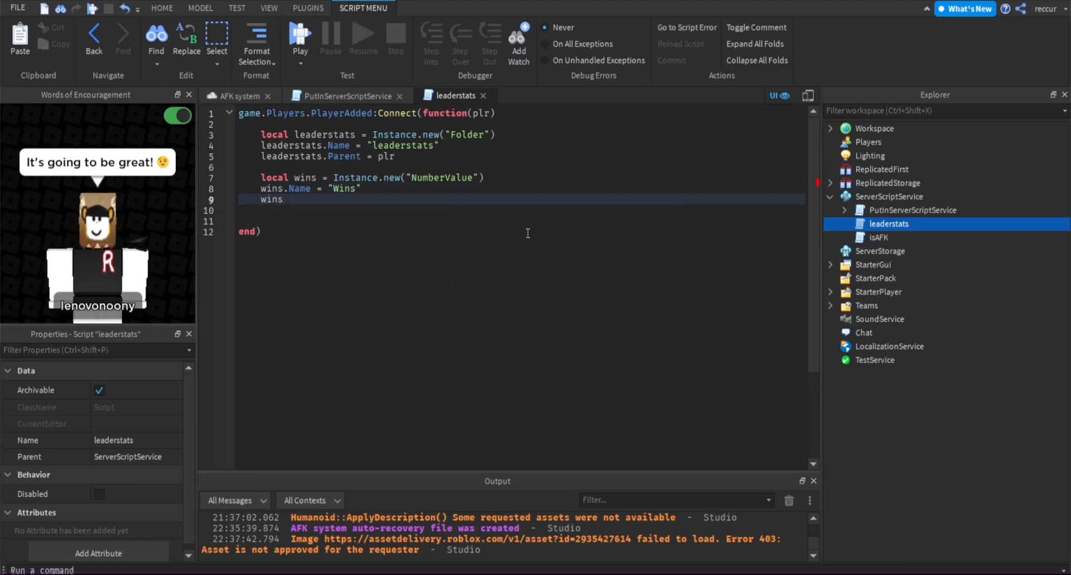
{"action": "type", "text": ".Parent = leaderstats"}
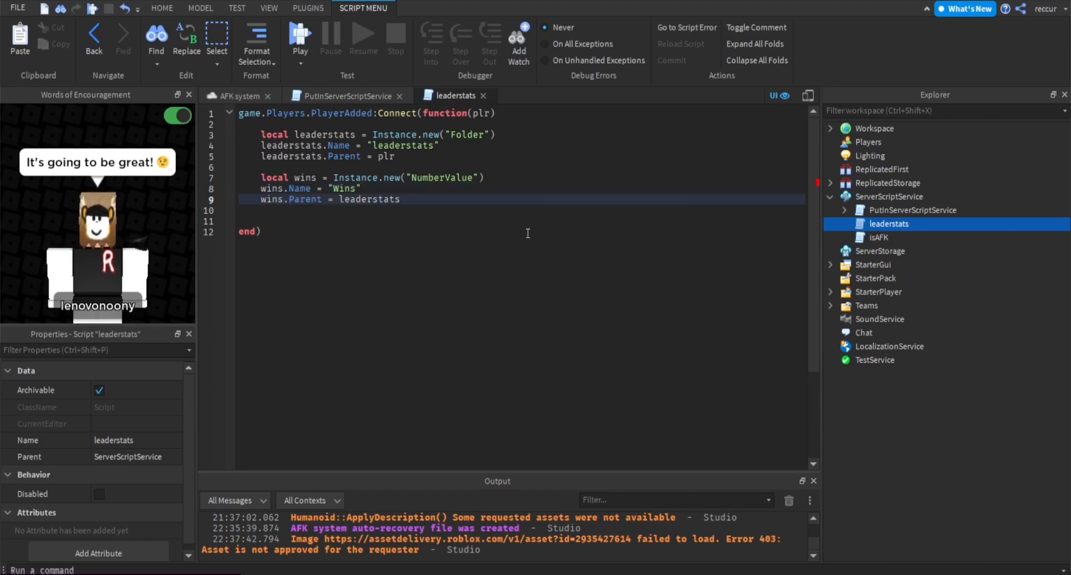
{"action": "left_click", "coordinate": [401, 199]}
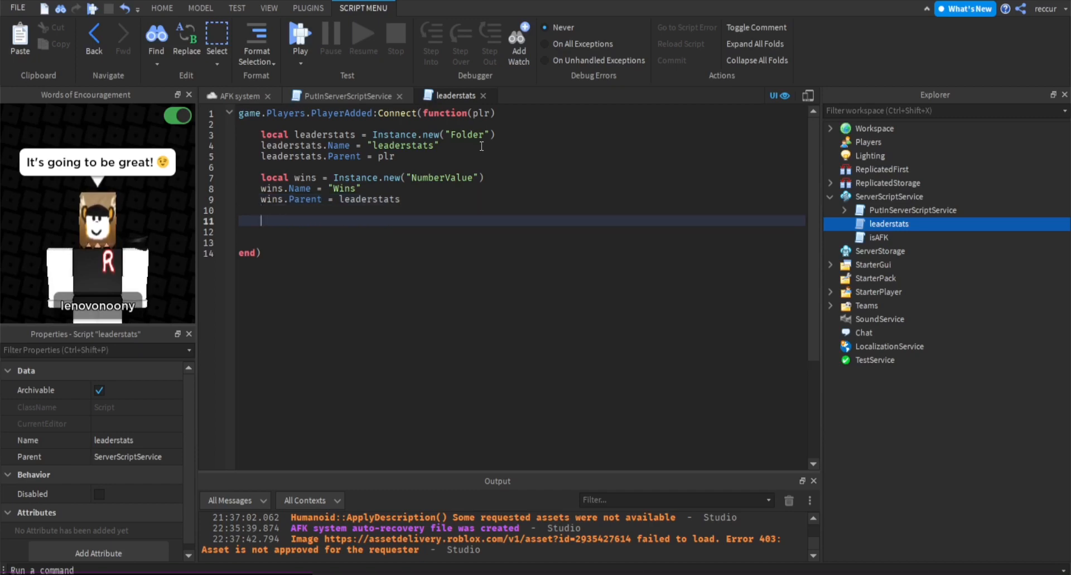
Create a second NumberValue named coins, also parented to leaderstats
{"action": "type", "text": "local"}
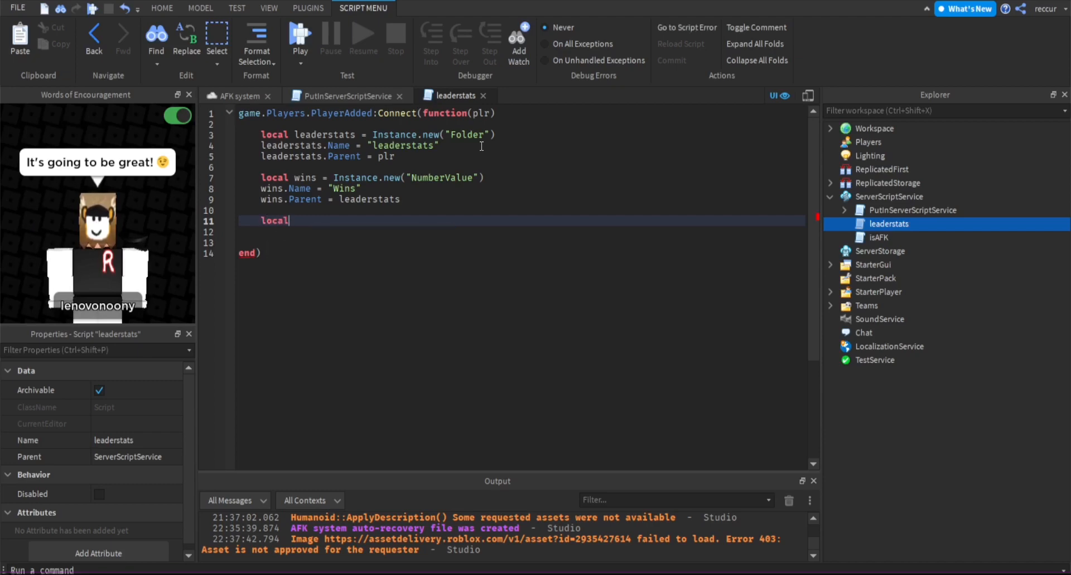
{"action": "type", "text": "coins ="}
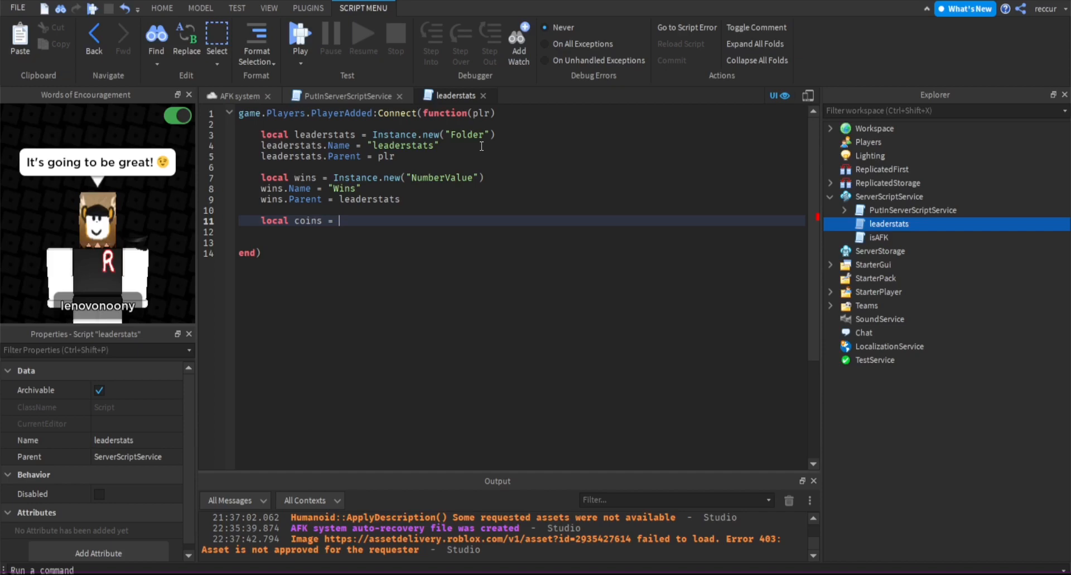
{"action": "type", "text": "Instance.new(\"NumberValue"}
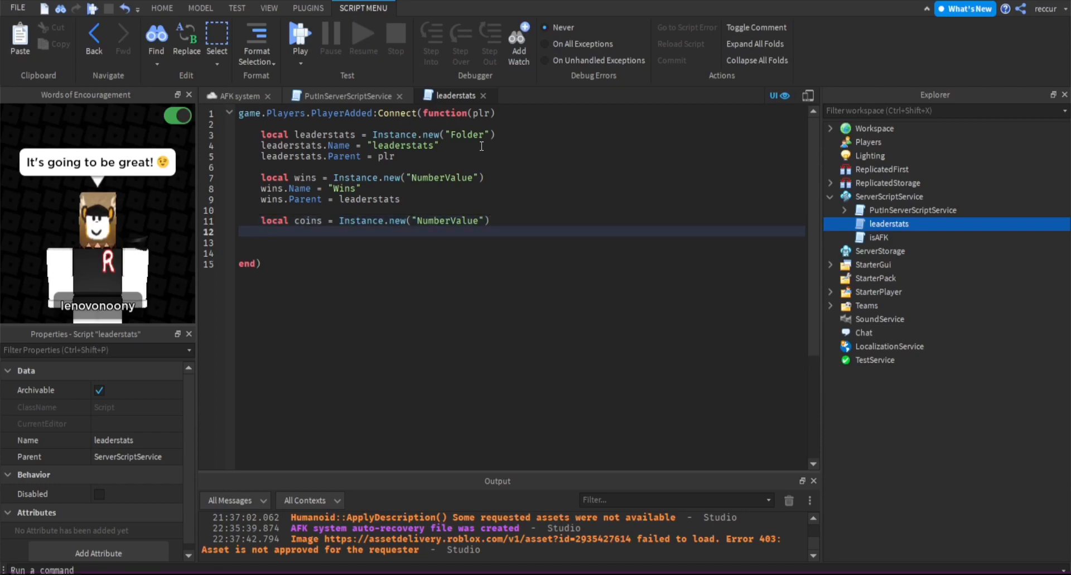
{"action": "type", "text": "coins.n"}
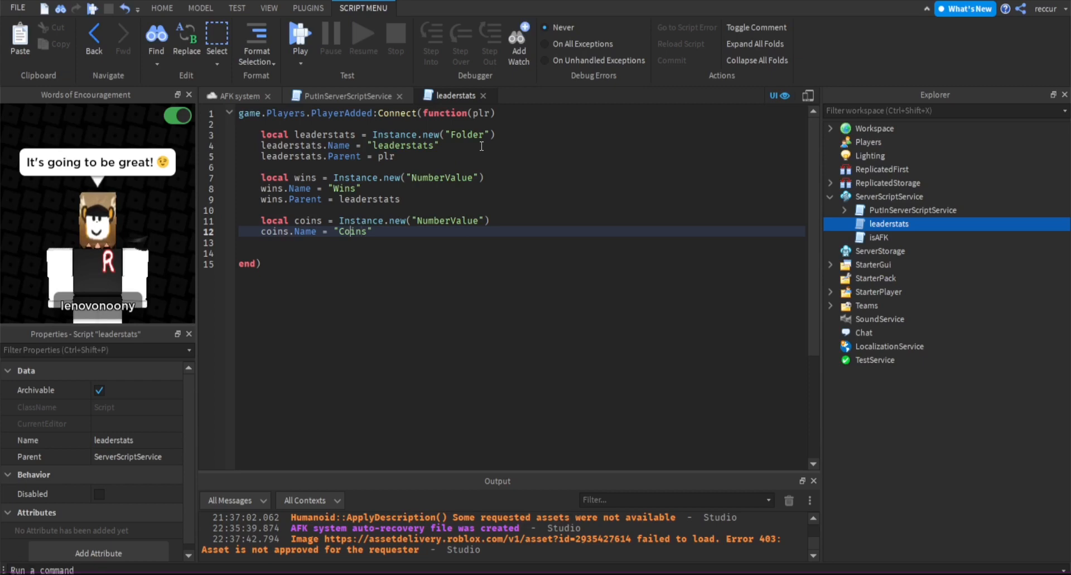
{"action": "type", "text": "co"}
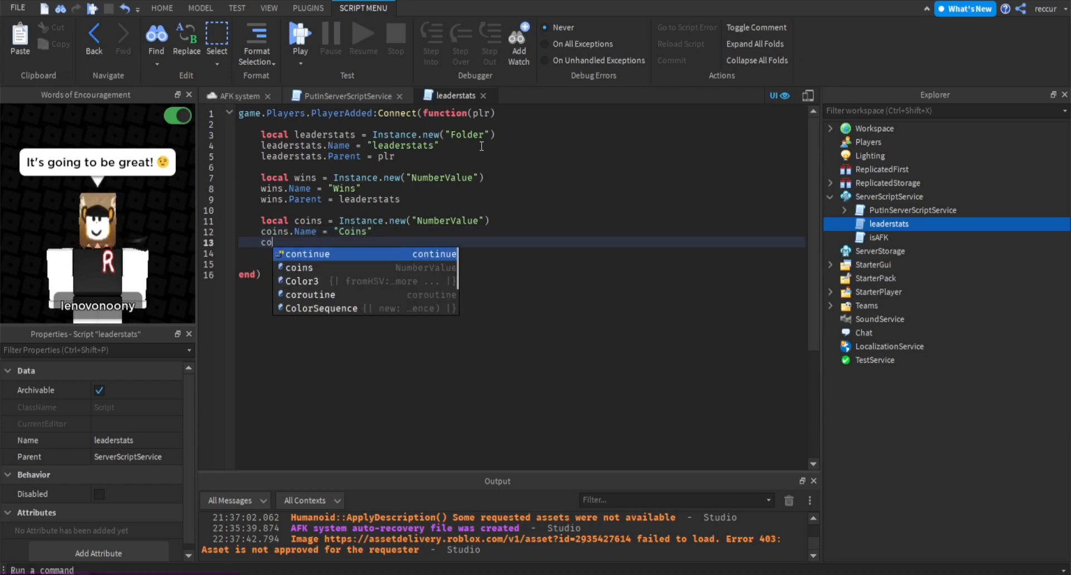
{"action": "type", "text": "va"}
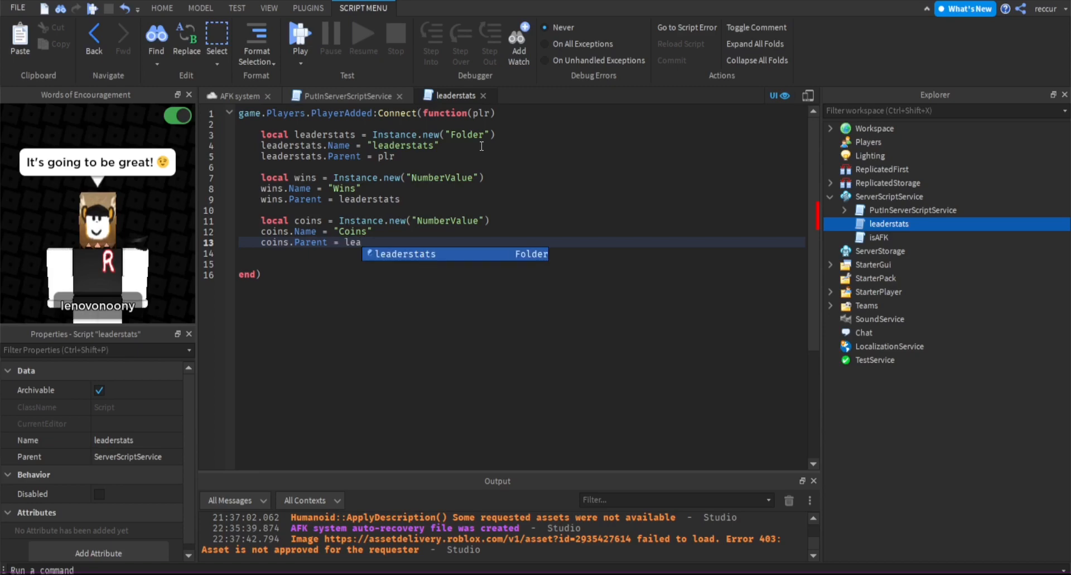
{"action": "key", "text": "Tab"}
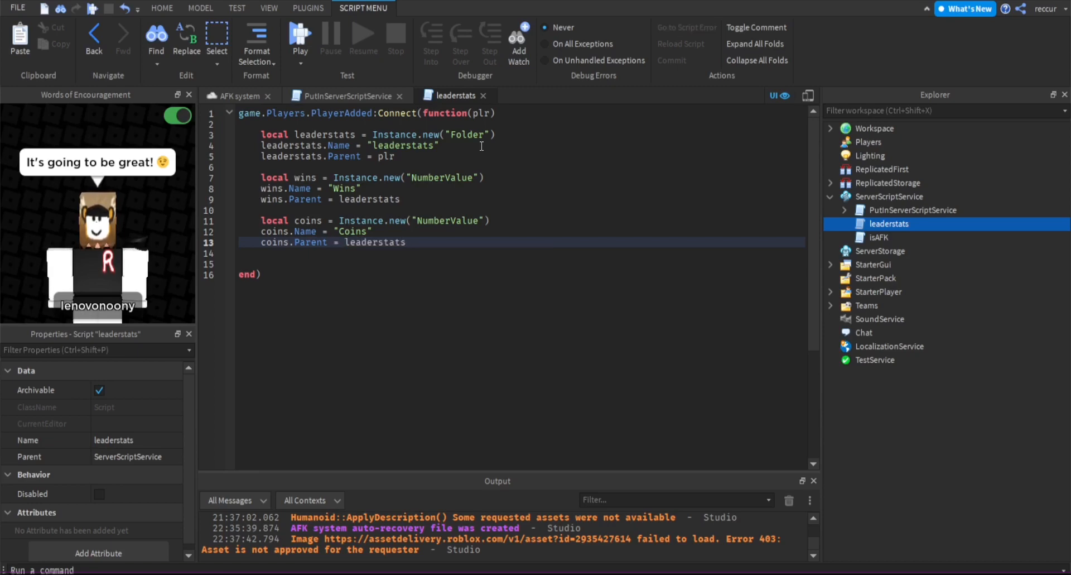
{"action": "mouse_move", "coordinate": [444, 6]}
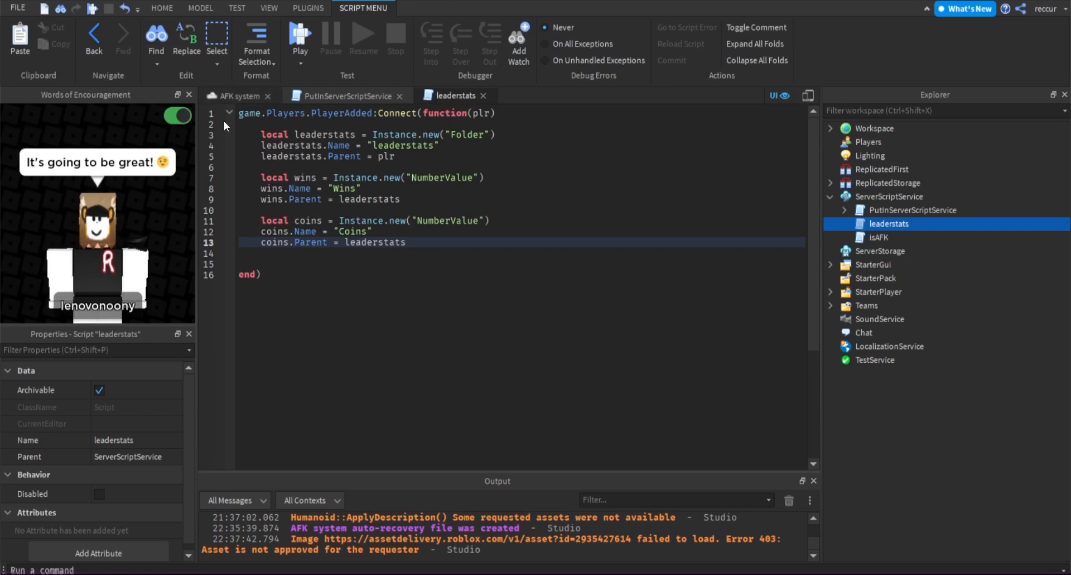
Stop the playtest and return to the PutinServerScriptService round script
{"action": "left_click", "coordinate": [161, 8]}
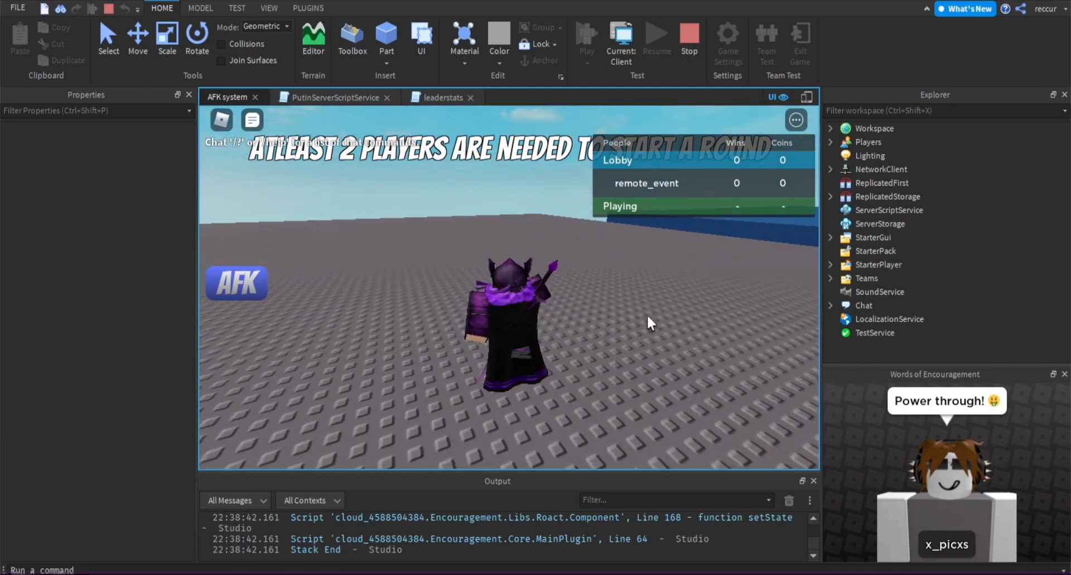
{"action": "left_click", "coordinate": [690, 32]}
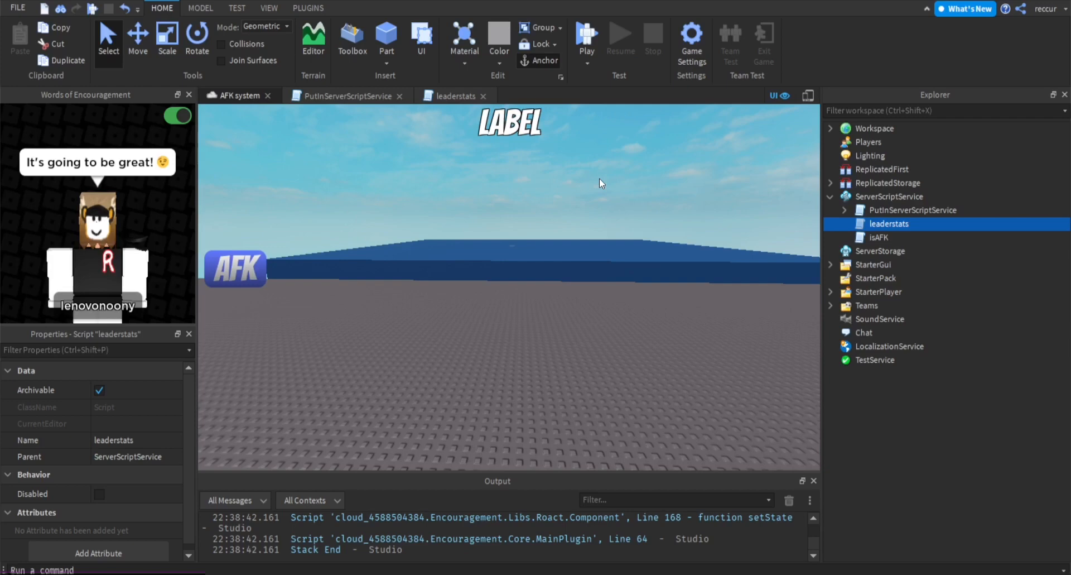
{"action": "left_click", "coordinate": [344, 96]}
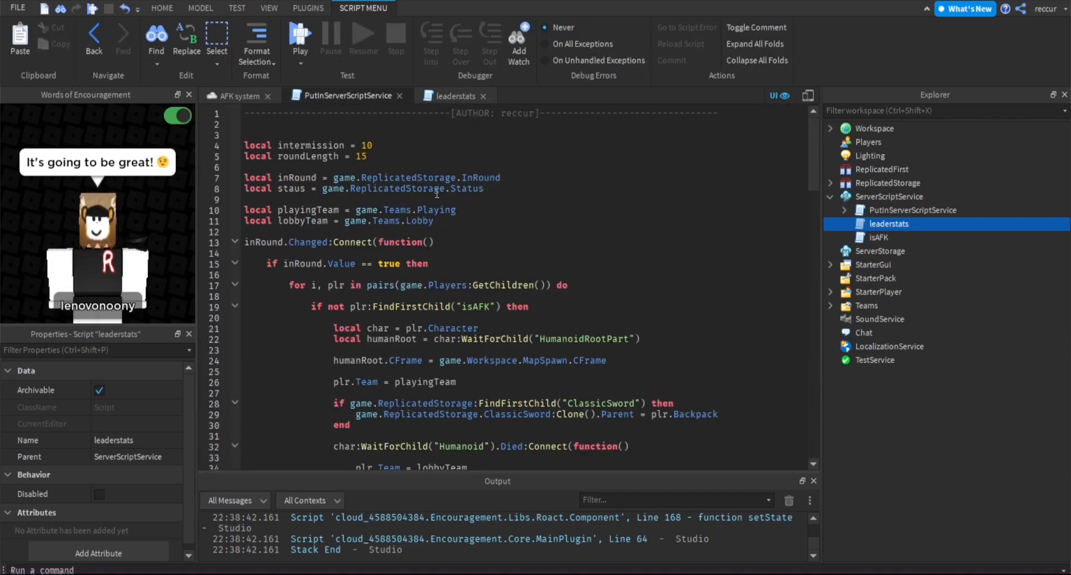
{"action": "scroll", "scroll_direction": "down", "scroll_amount": 3}
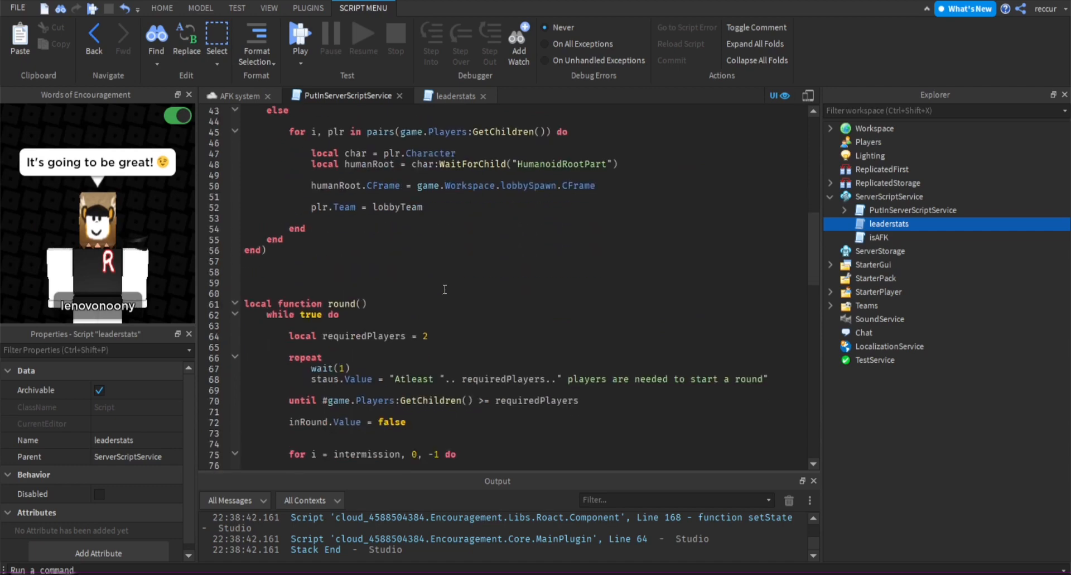
{"action": "scroll", "scroll_direction": "down", "scroll_amount": 3}
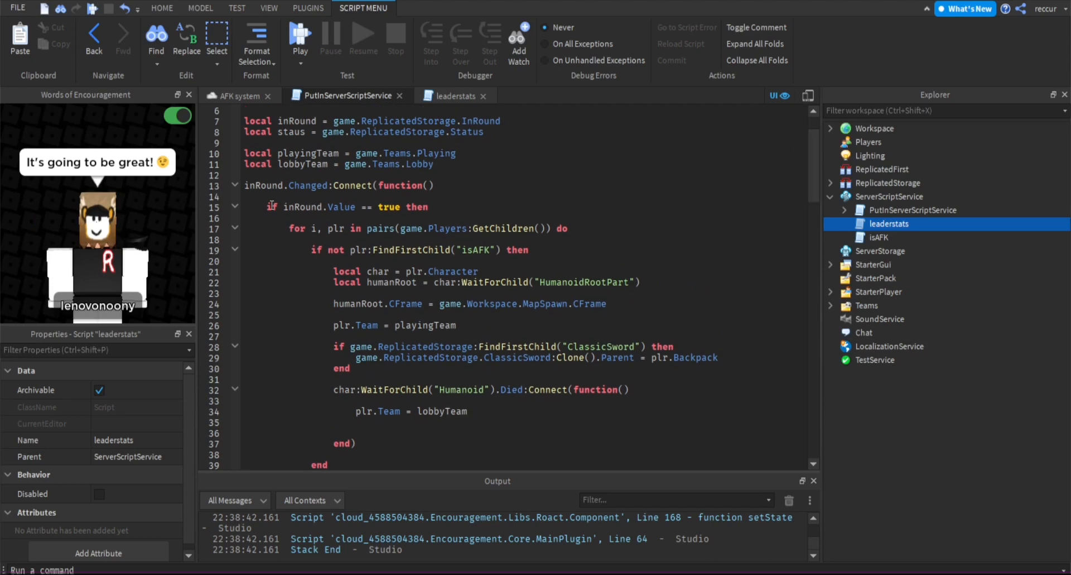
{"action": "scroll", "scroll_direction": "down", "scroll_amount": 3}
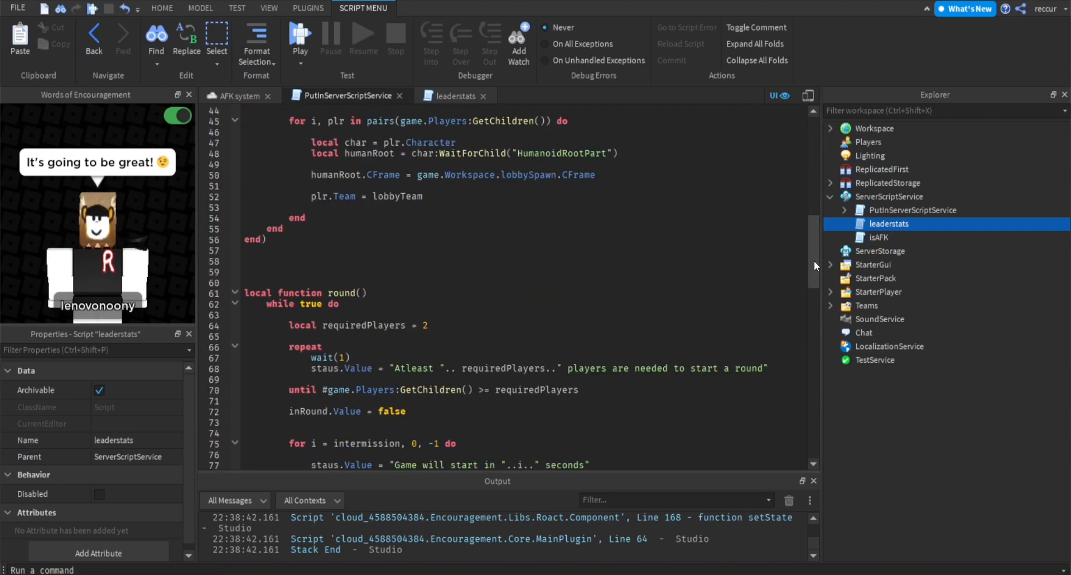
{"action": "left_click_drag", "start_coordinate": [244, 218], "coordinate": [804, 400]}
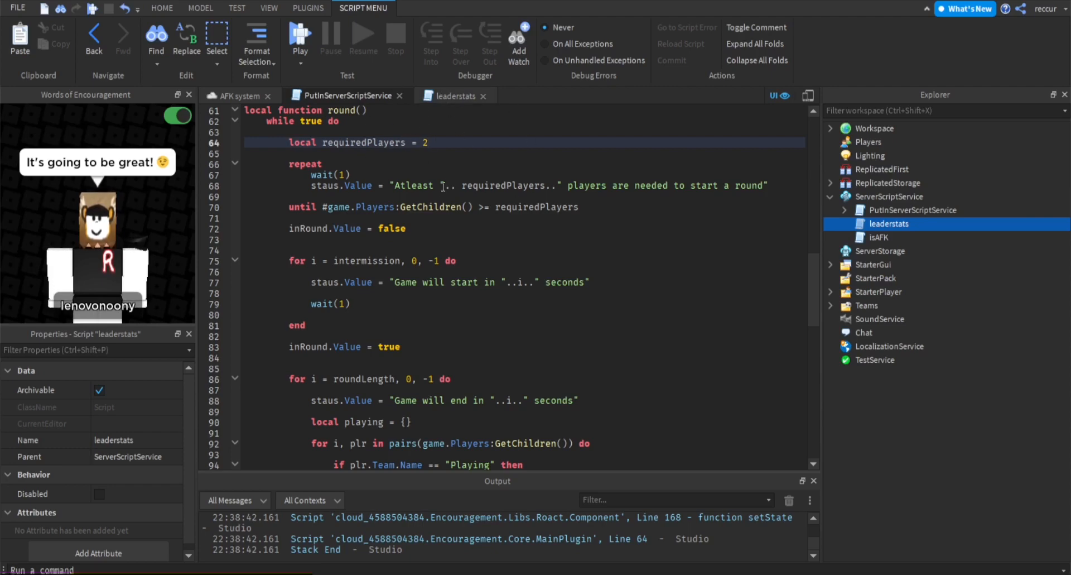
{"action": "scroll", "scroll_direction": "down", "scroll_amount": 3}
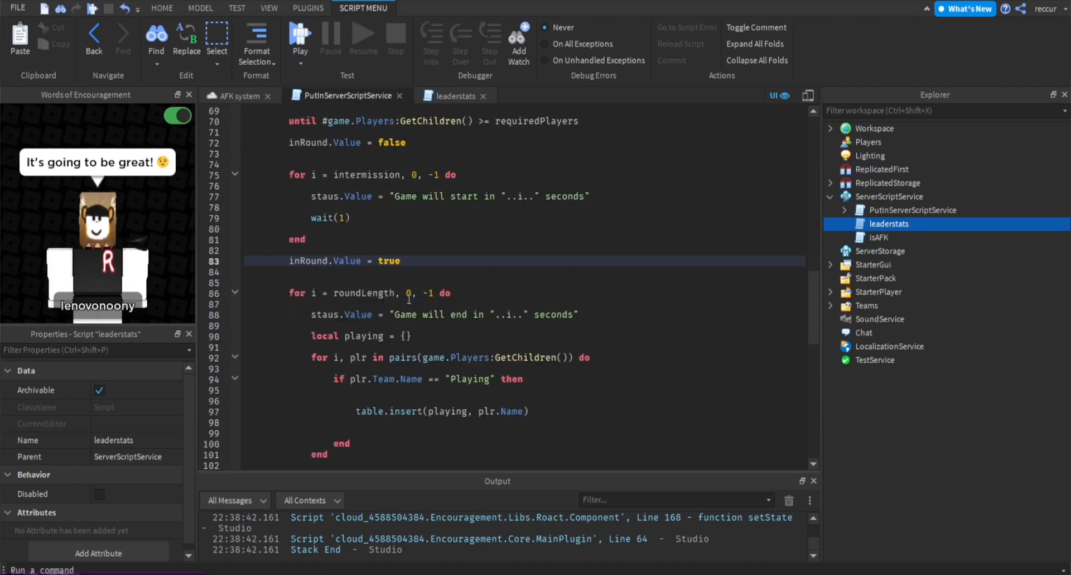
{"action": "left_click", "coordinate": [273, 170]}
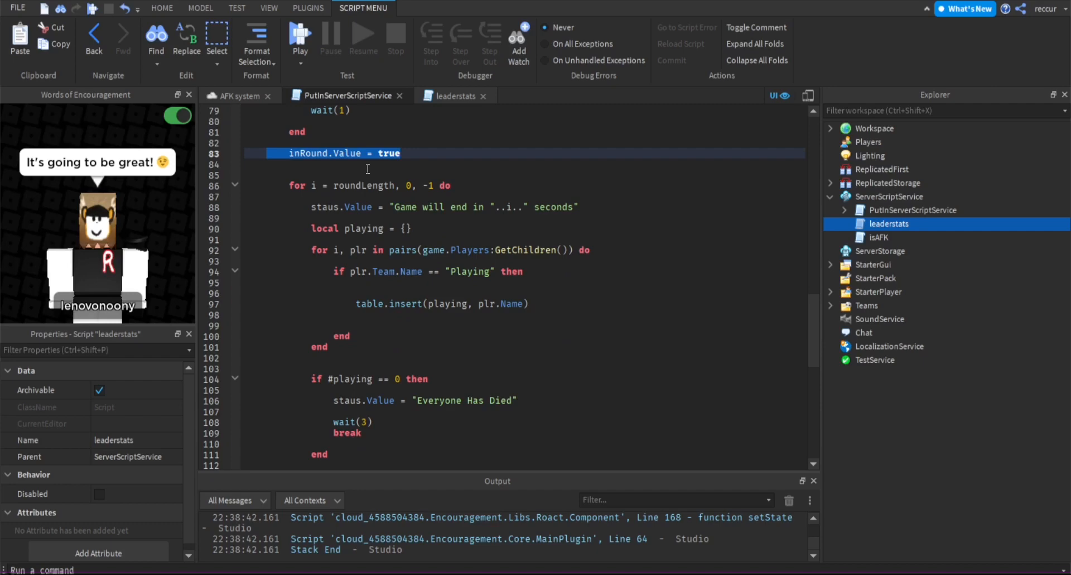
{"action": "left_click", "coordinate": [290, 153]}
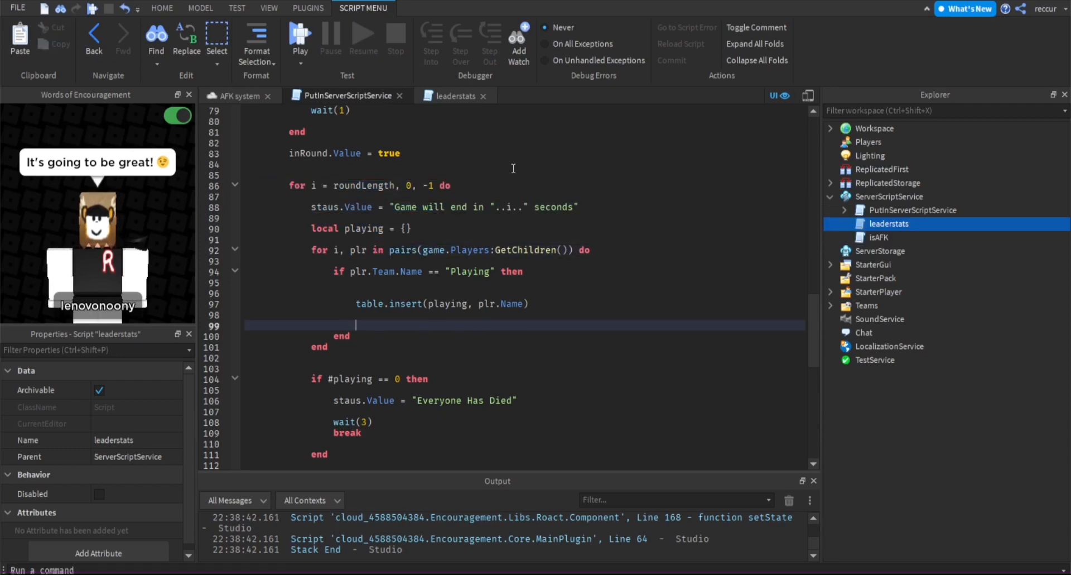
{"action": "mouse_move", "coordinate": [393, 144]}
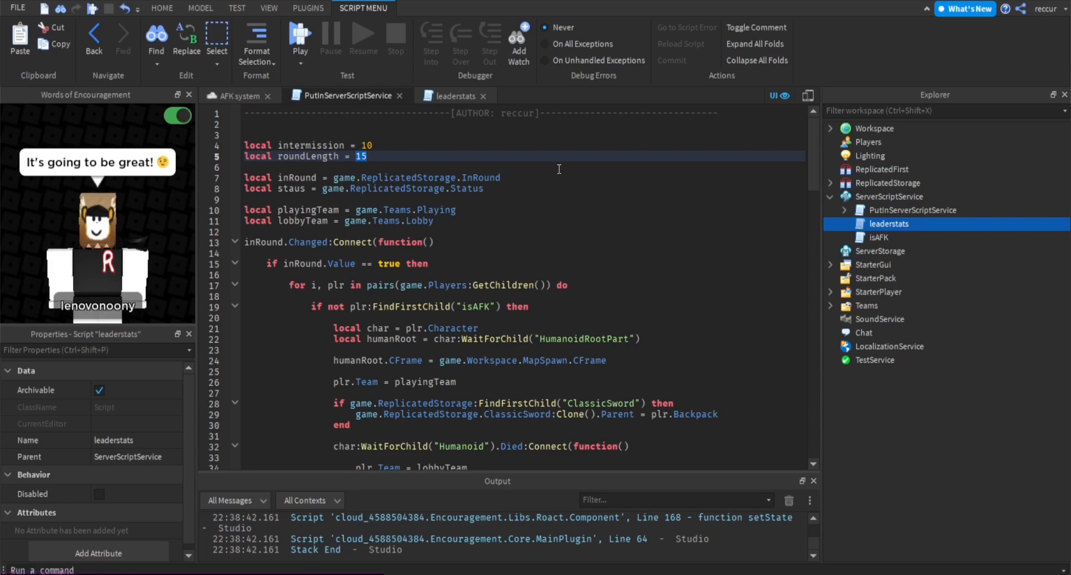
{"action": "mouse_move", "coordinate": [816, 128]}
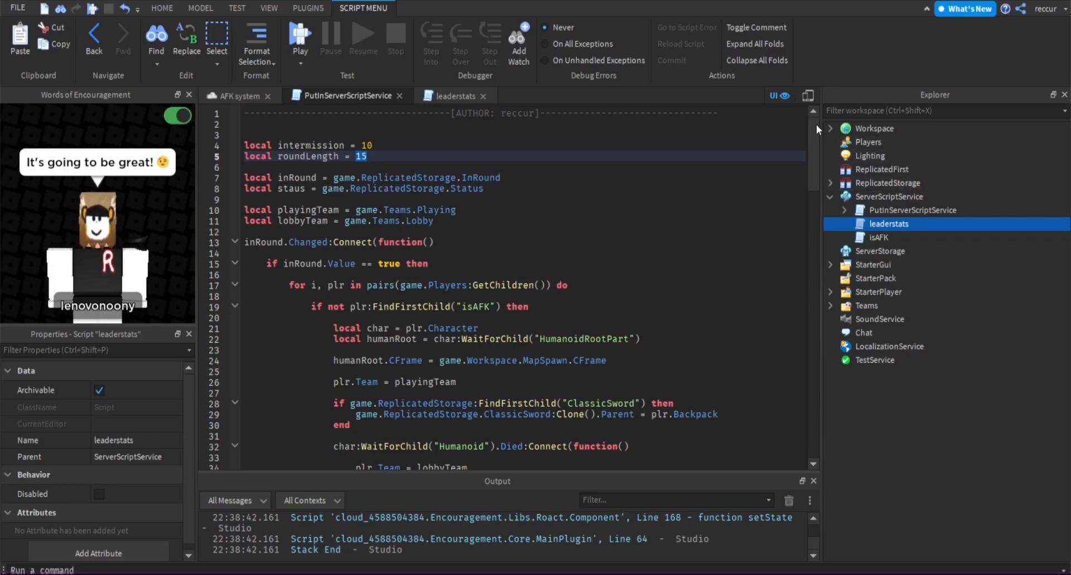
Expand Teams to show Lobby and Playing, tidy spacing, and begin an 'if #' check below Everyone Has Died
{"action": "scroll", "scroll_direction": "down", "scroll_amount": 3}
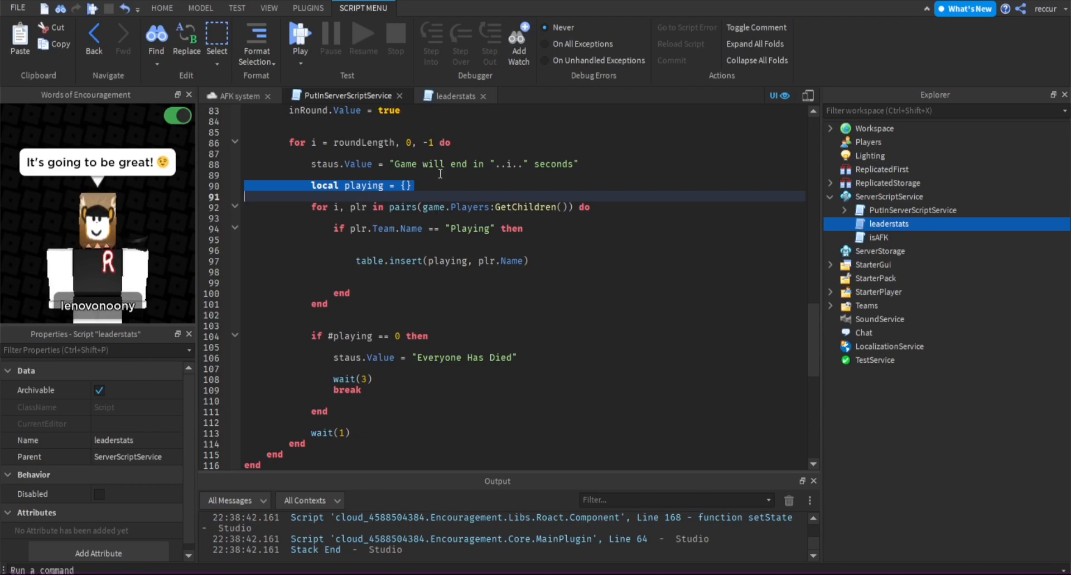
{"action": "mouse_move", "coordinate": [352, 228]}
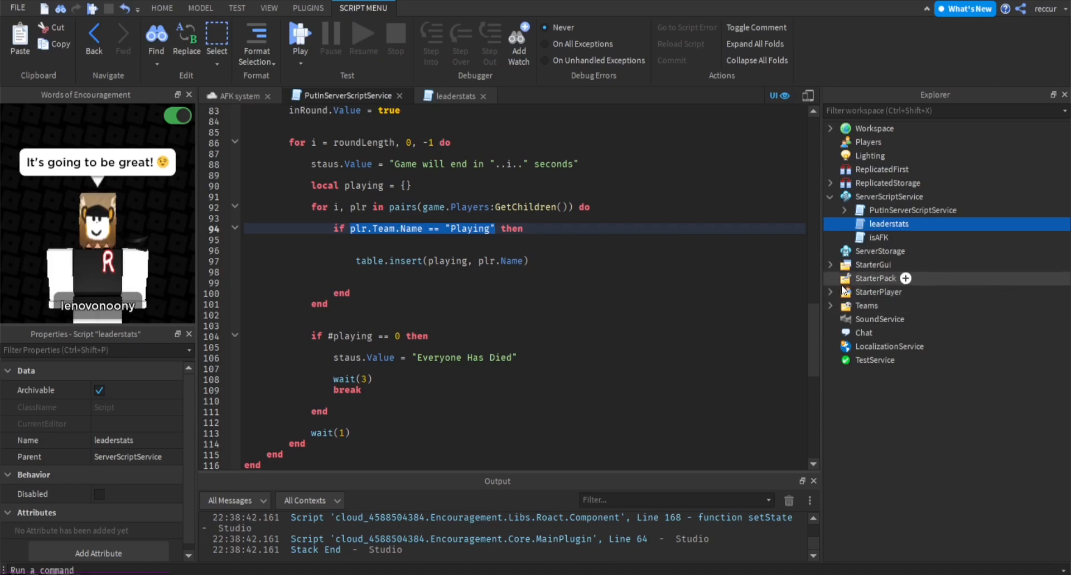
{"action": "left_click", "coordinate": [882, 333]}
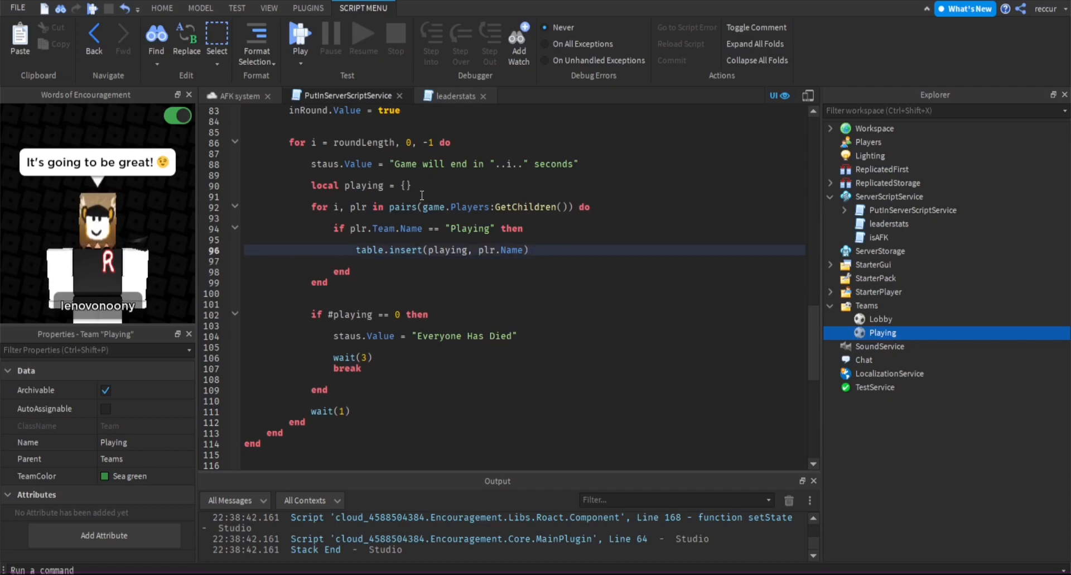
{"action": "double_click", "coordinate": [360, 185]}
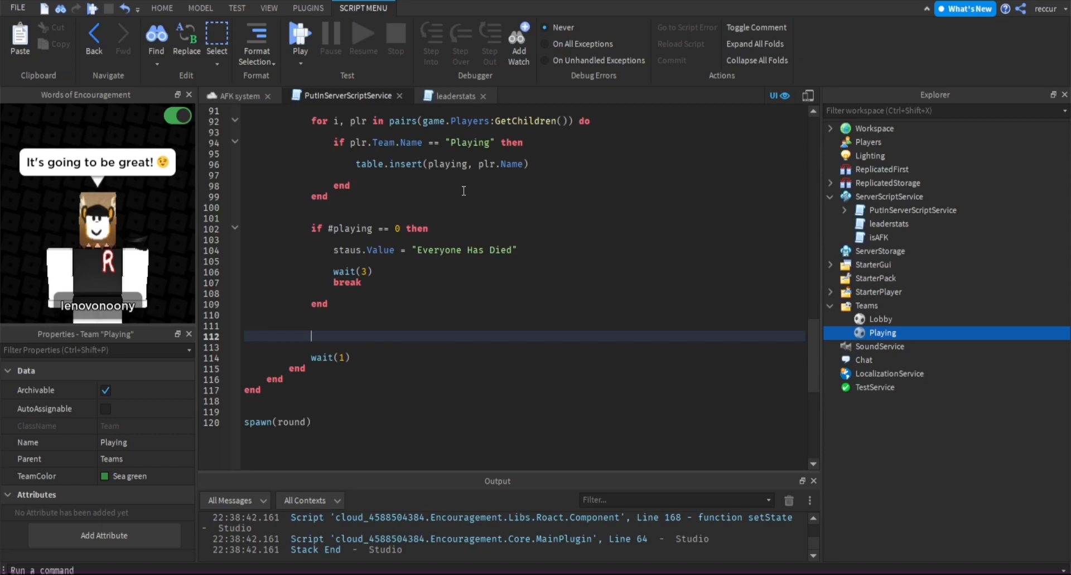
{"action": "type", "text": "if #"}
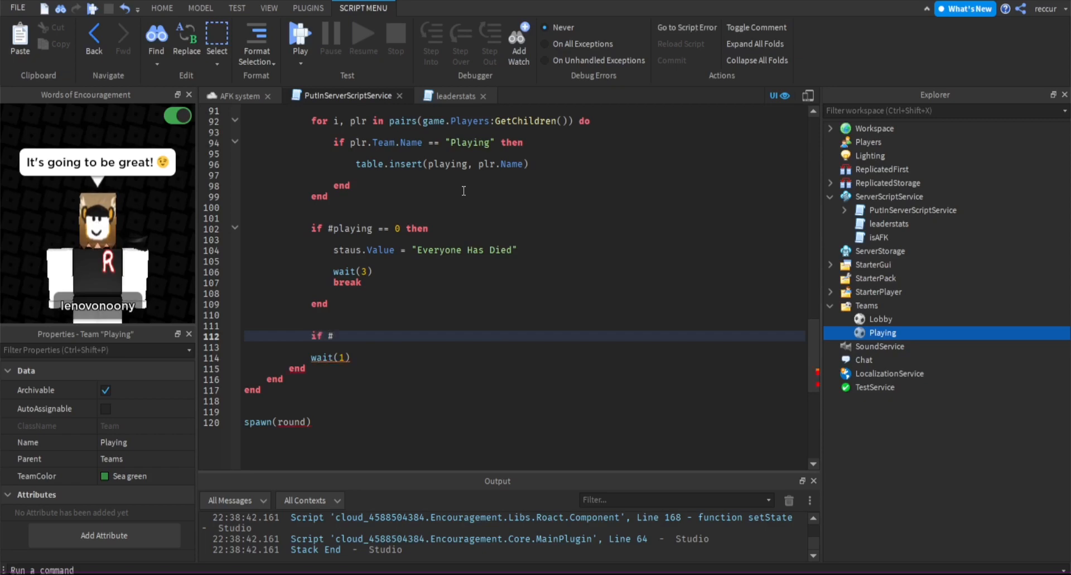
Complete the condition as 'if #playing == 1 then' with room inside the block
{"action": "type", "text": "playing"}
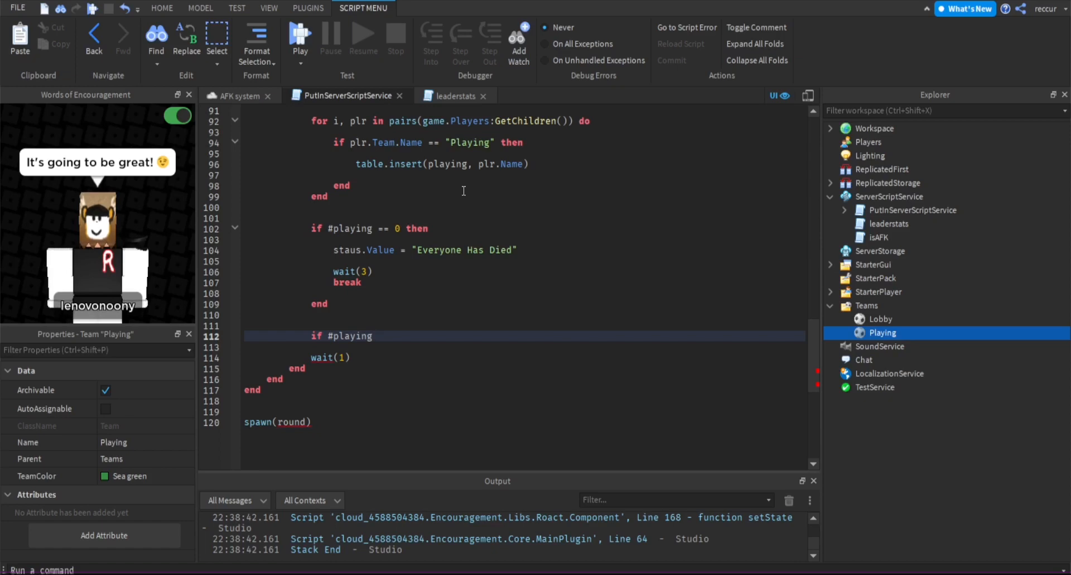
{"action": "type", "text": "== 1 then"}
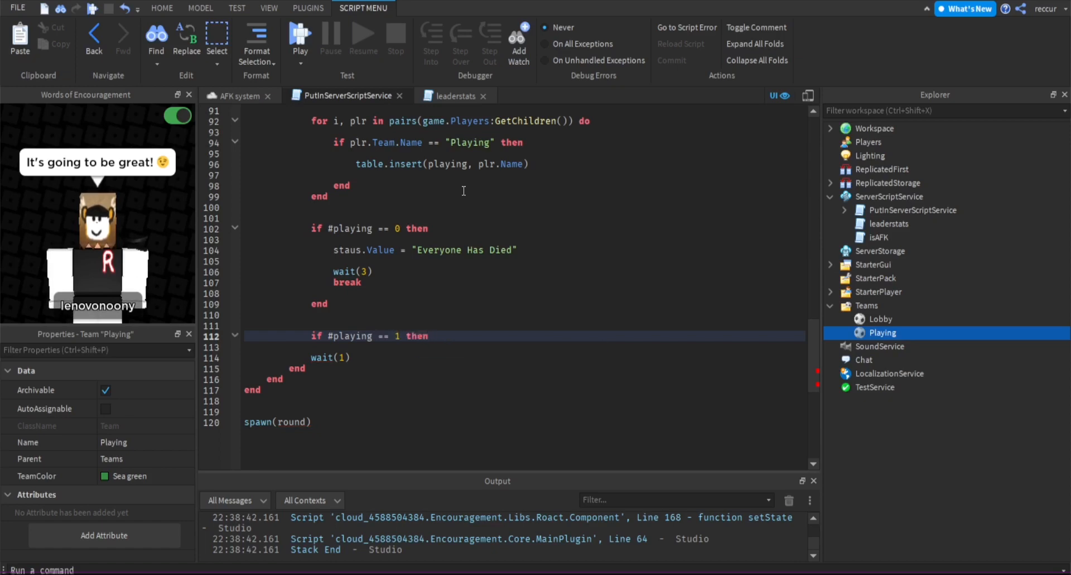
{"action": "key", "text": "enter"}
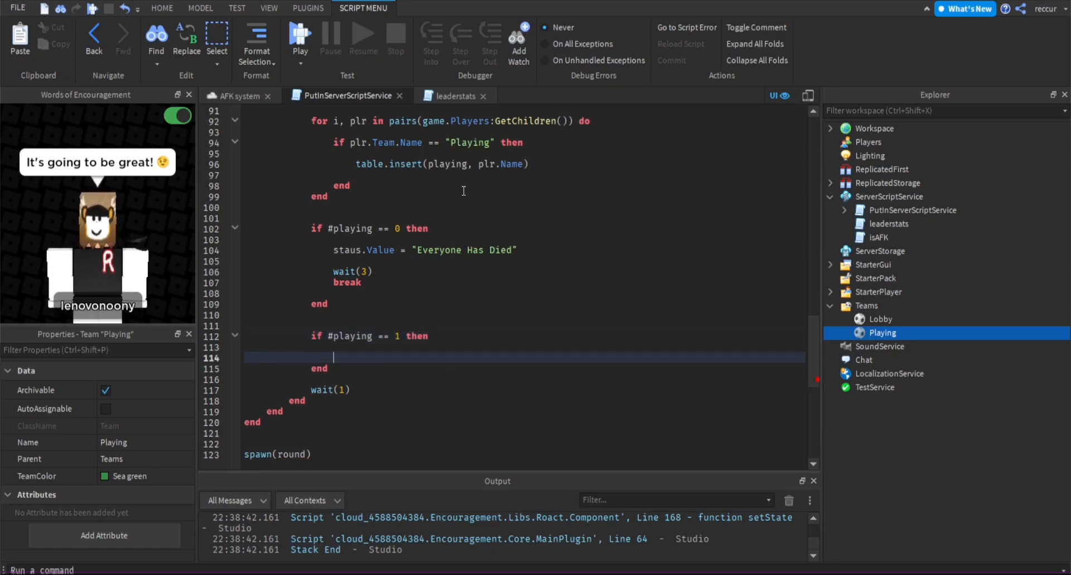
{"action": "key", "text": "enter"}
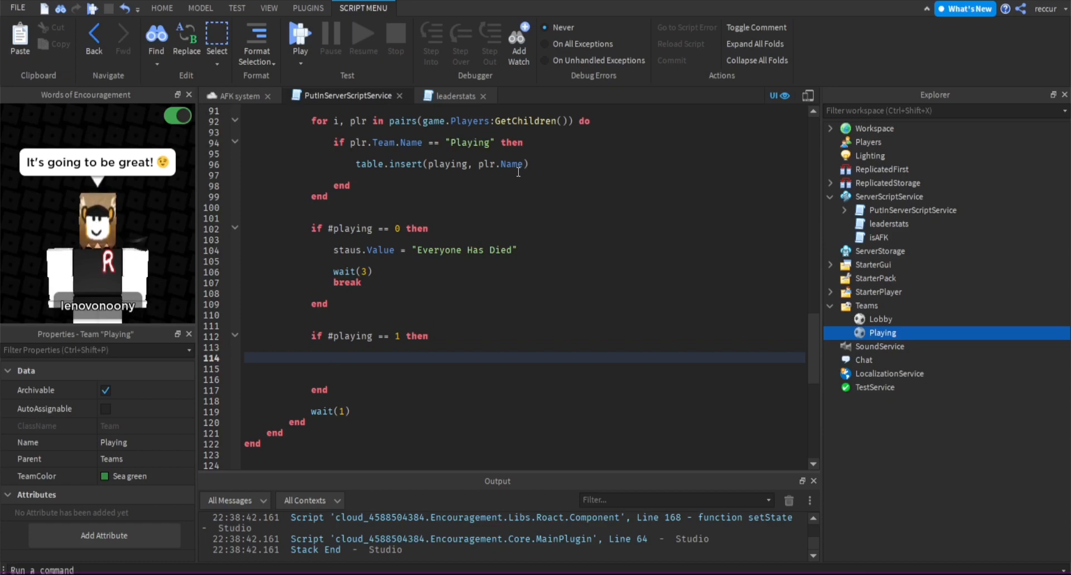
Inside it, loop 'for i, plr in pairs(game.Players:GetChildren()) do'
{"action": "type", "text": "for"}
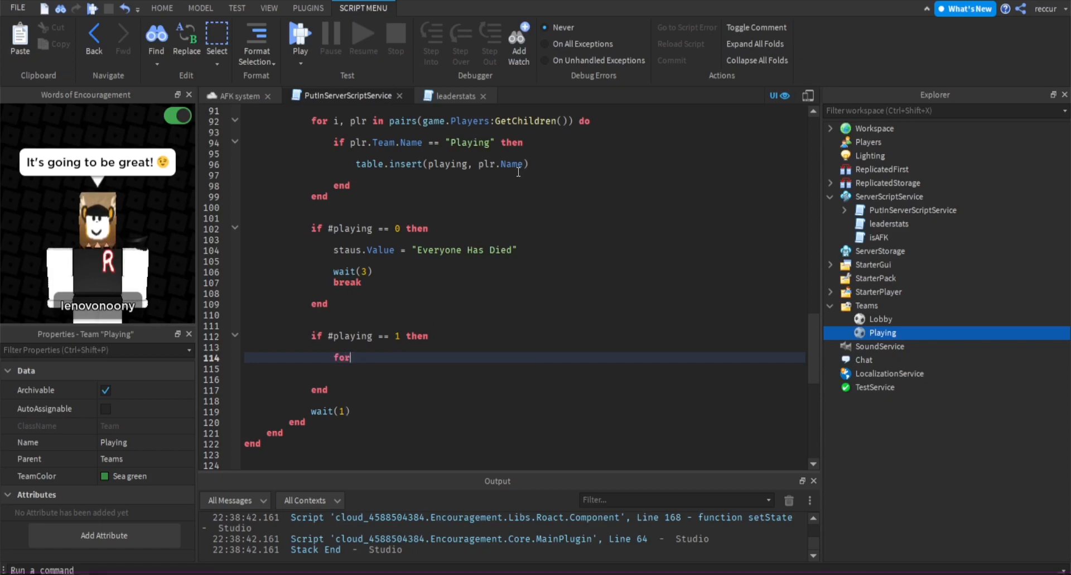
{"action": "type", "text": "i, plr in"}
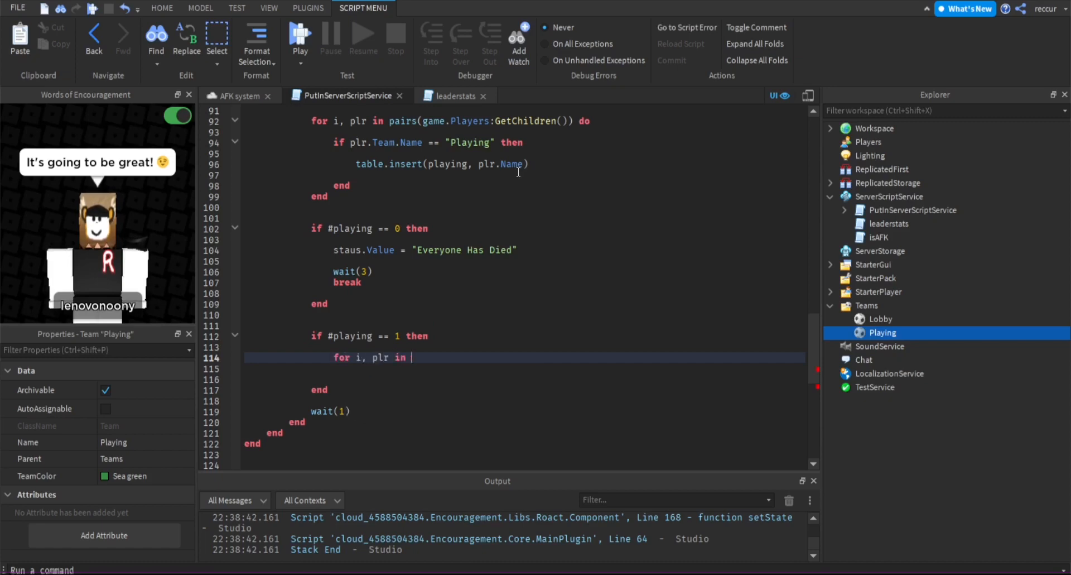
{"action": "type", "text": "pairs(game.Players:GetChildren("}
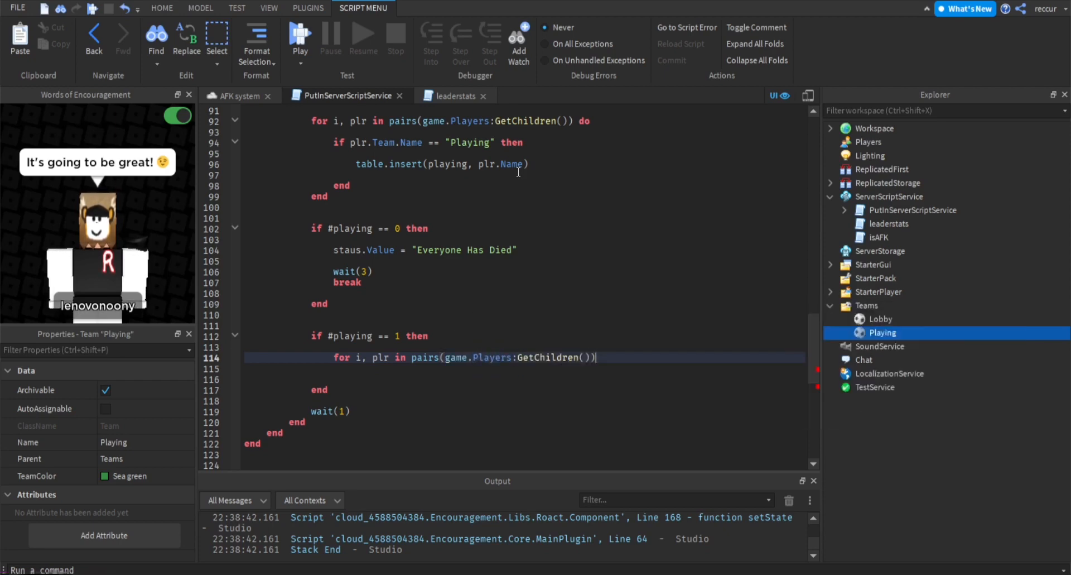
{"action": "type", "text": "do"}
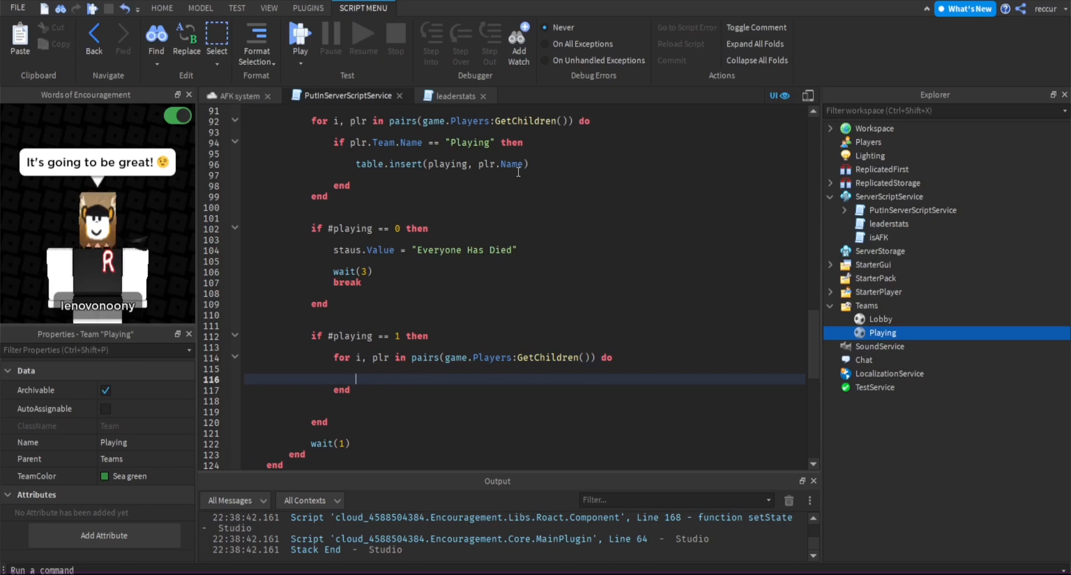
Store local winnerName = playing[1] and check 'if winnerName == plr.Name then' in the loop
{"action": "type", "text": "if playing[1"}
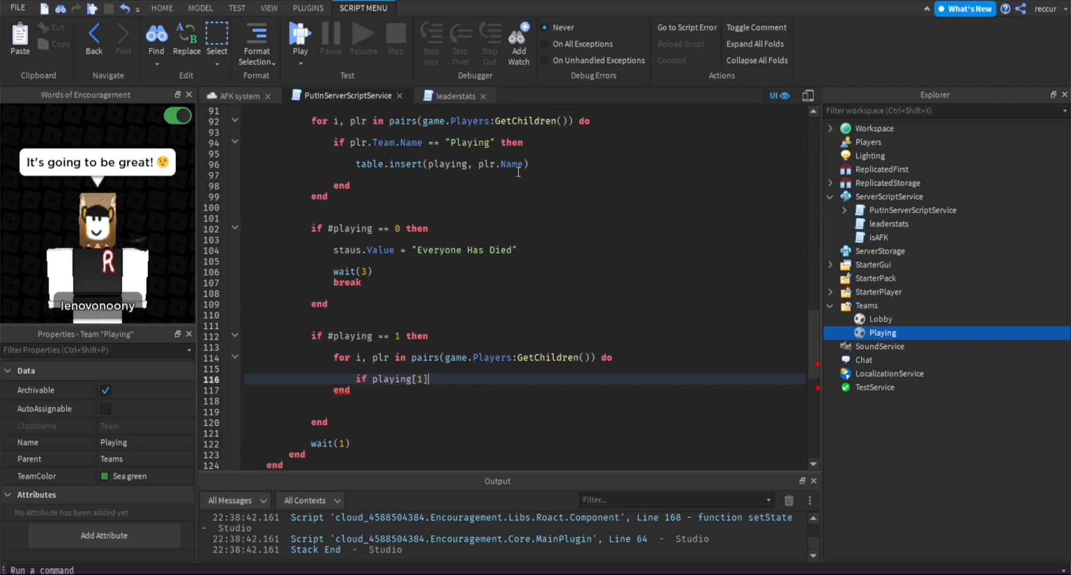
{"action": "type", "text": "== plr.Name then"}
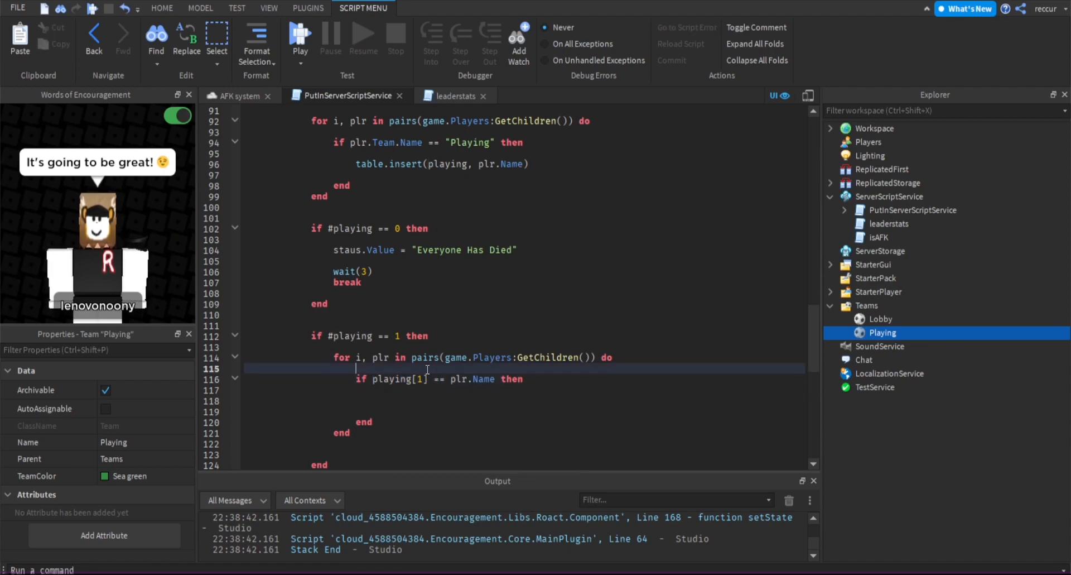
{"action": "type", "text": "local winner = playing[1"}
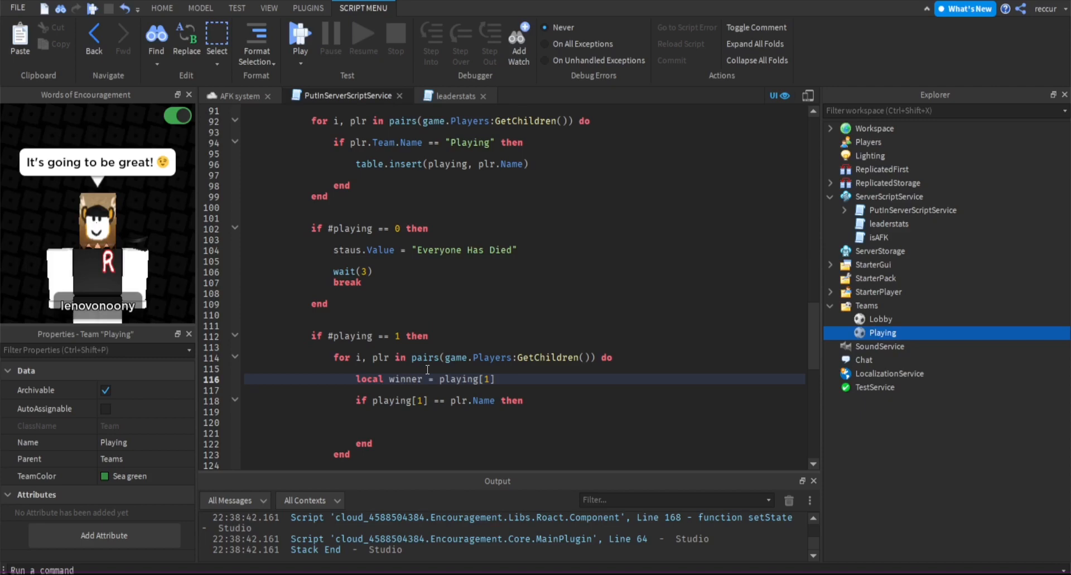
{"action": "scroll", "scroll_direction": "down", "scroll_amount": 3}
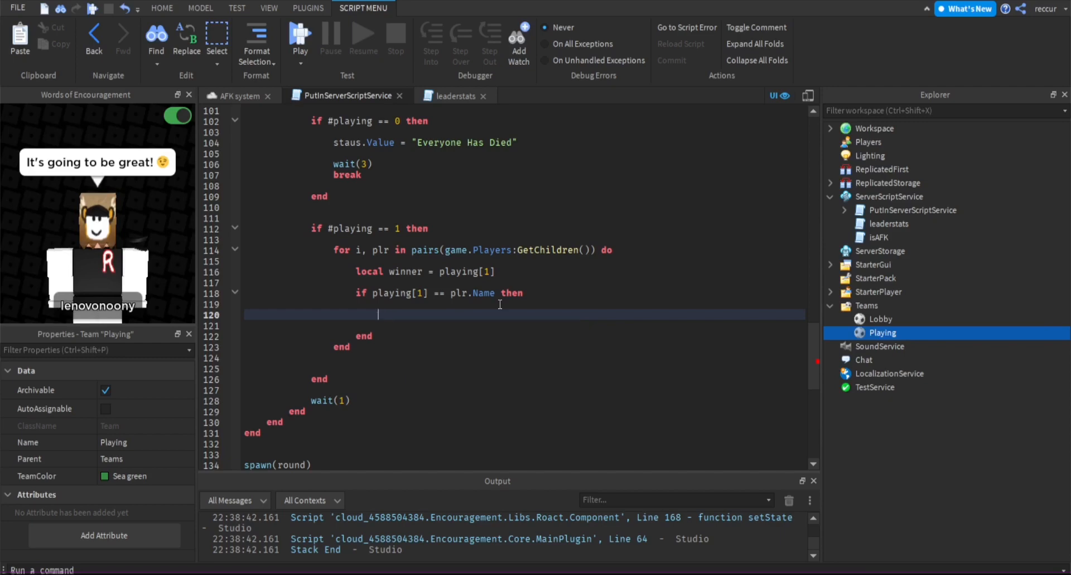
{"action": "type", "text": "wi"}
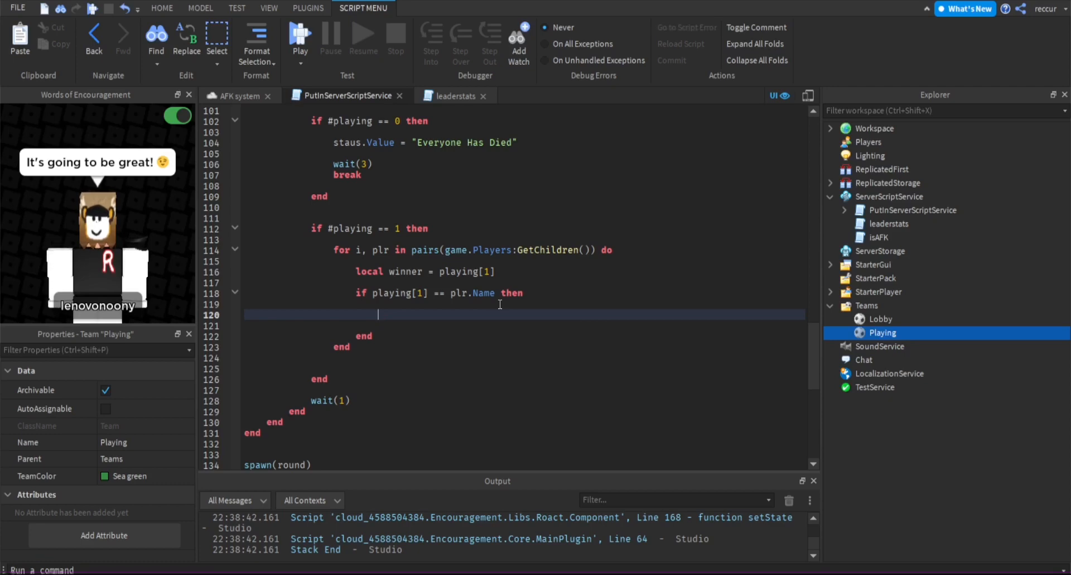
{"action": "left_click", "coordinate": [424, 271]}
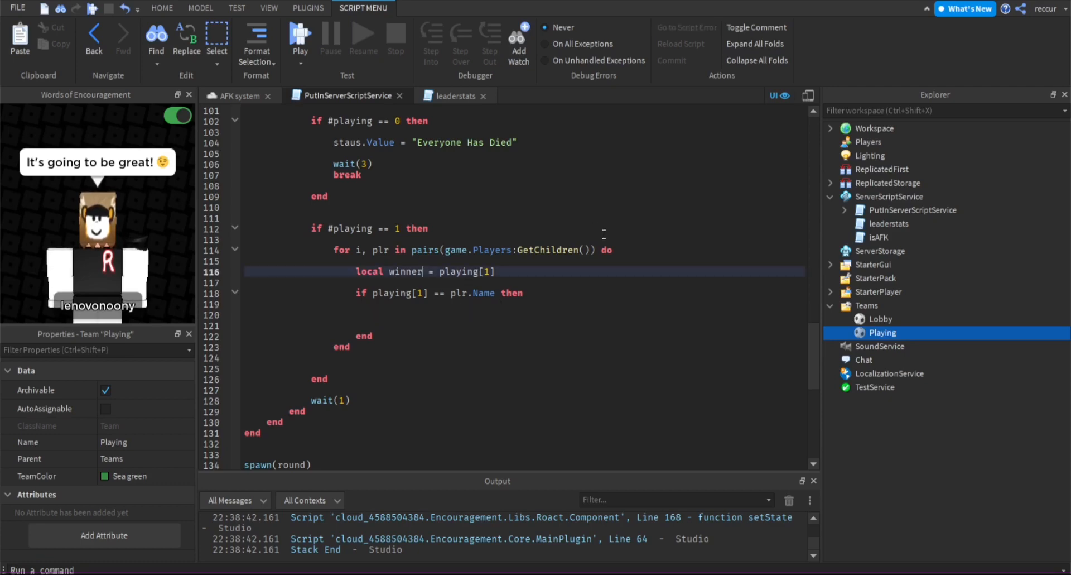
{"action": "type", "text": "Name"}
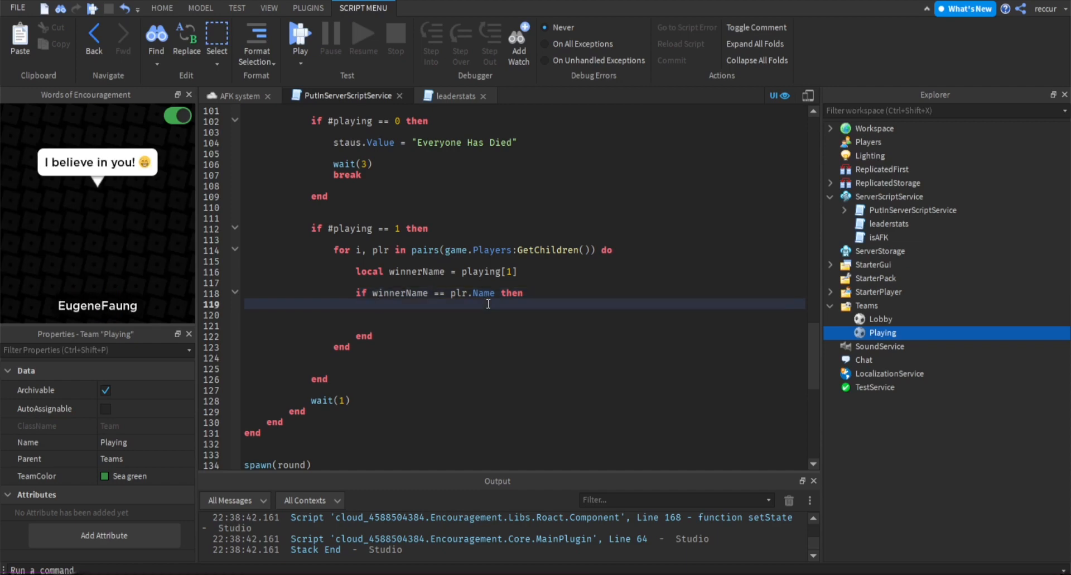
Write plr.leaderstats.Wins incremented by 1 inside the winner check
{"action": "type", "text": "plr.lea"}
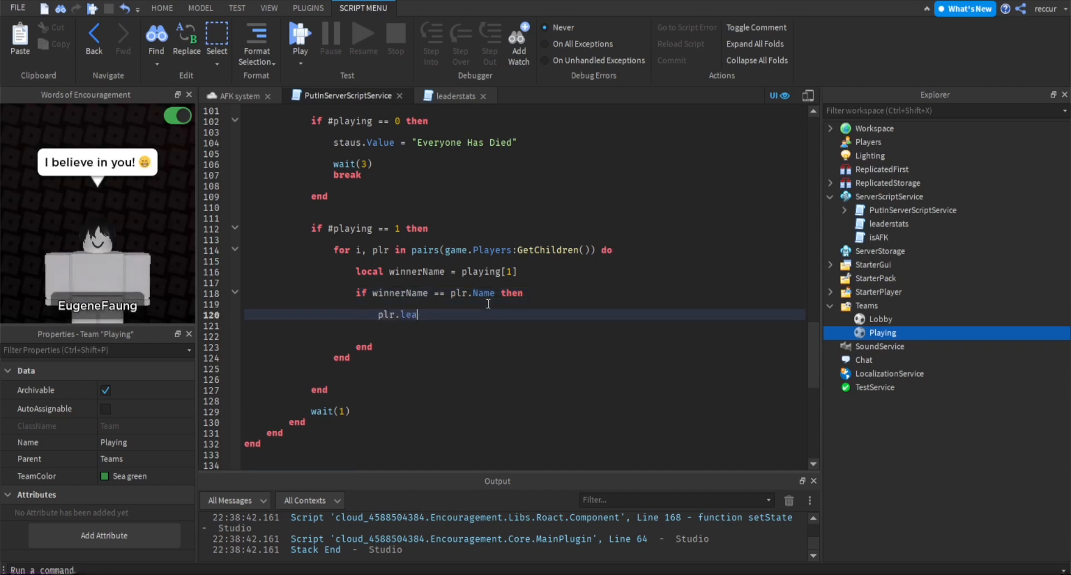
{"action": "type", "text": "derstats"}
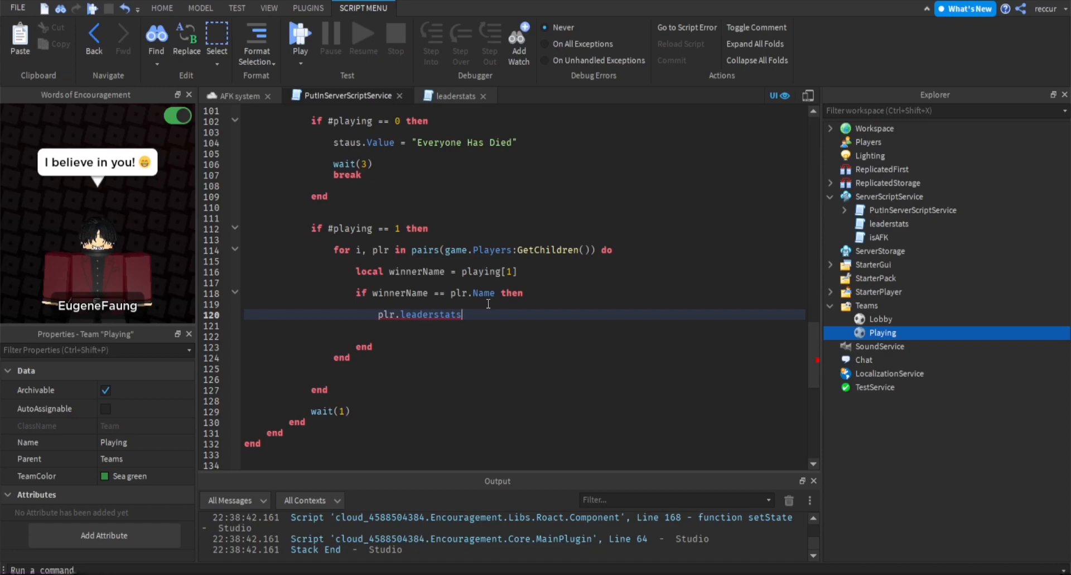
{"action": "type", "text": ".Wins"}
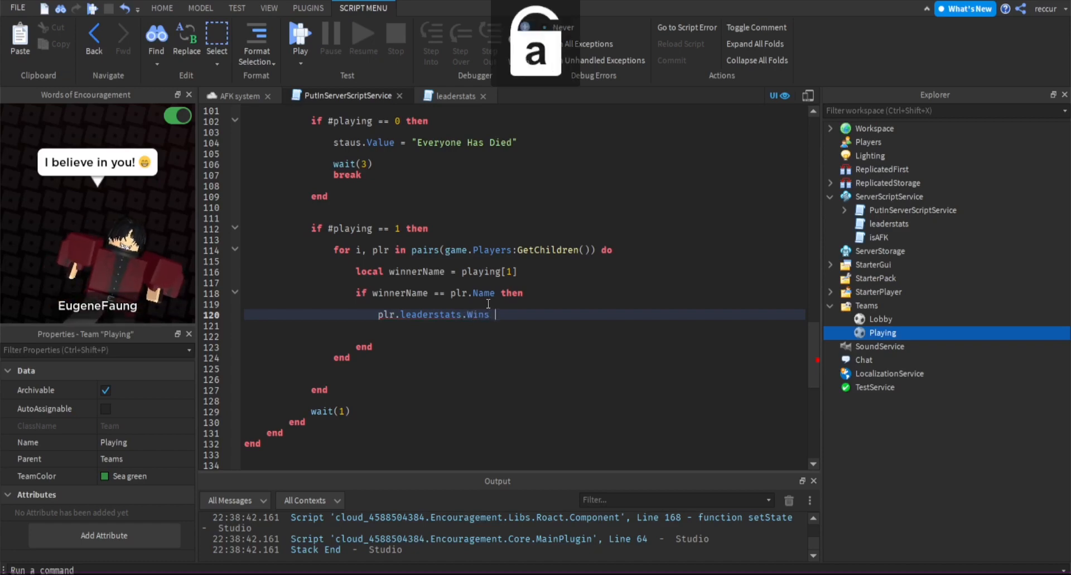
{"action": "type", "text": "+= 1"}
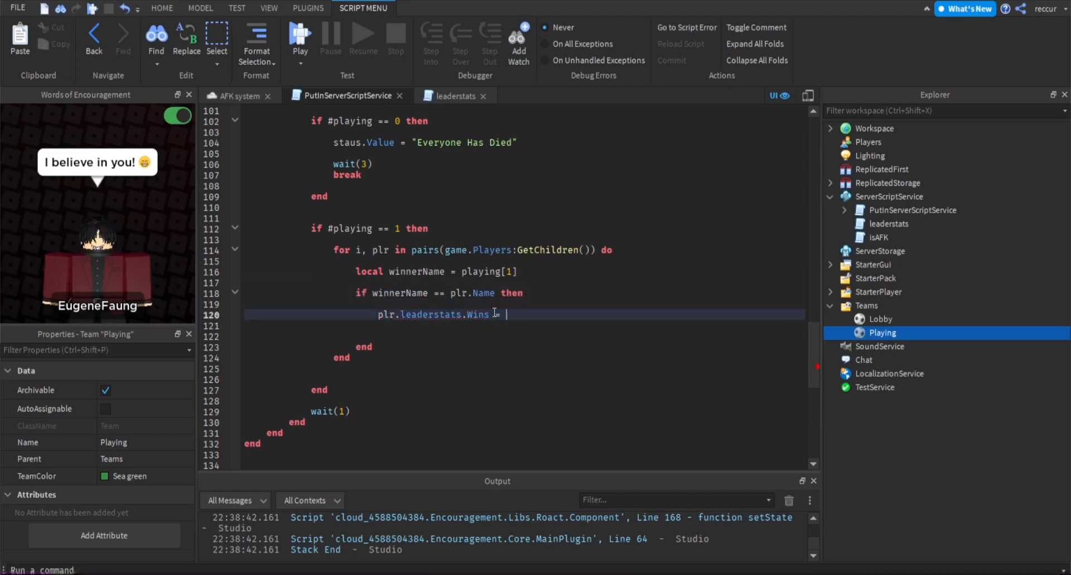
{"action": "type", "text": "plr.leaderstats.Wins"}
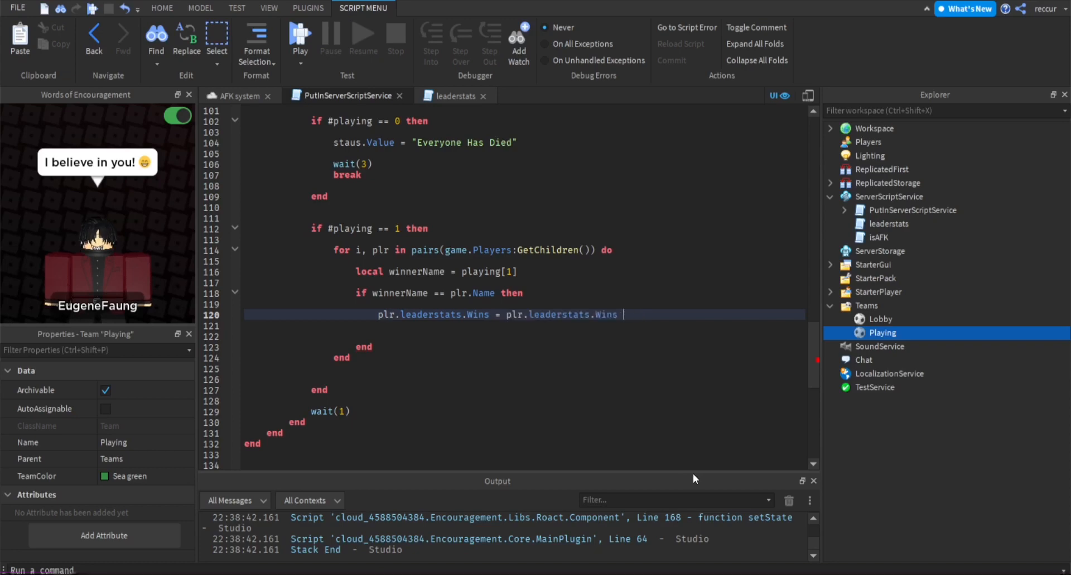
{"action": "type", "text": "+ 1"}
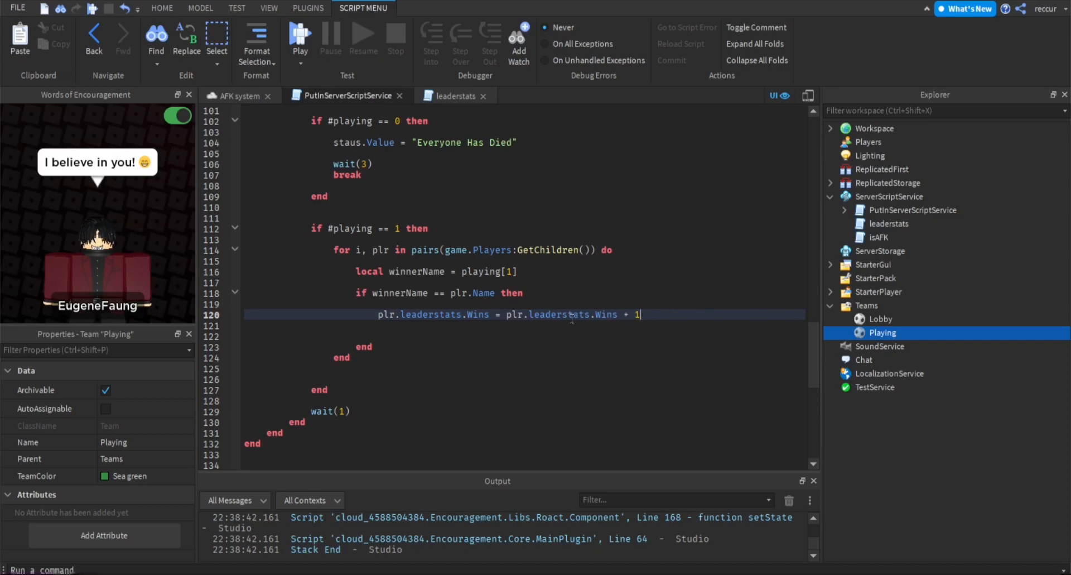
Correct it to Wins.Value += 1 and add plr.leaderstats.Coins.Value += 5
{"action": "left_click_drag", "start_coordinate": [495, 314], "coordinate": [622, 314]}
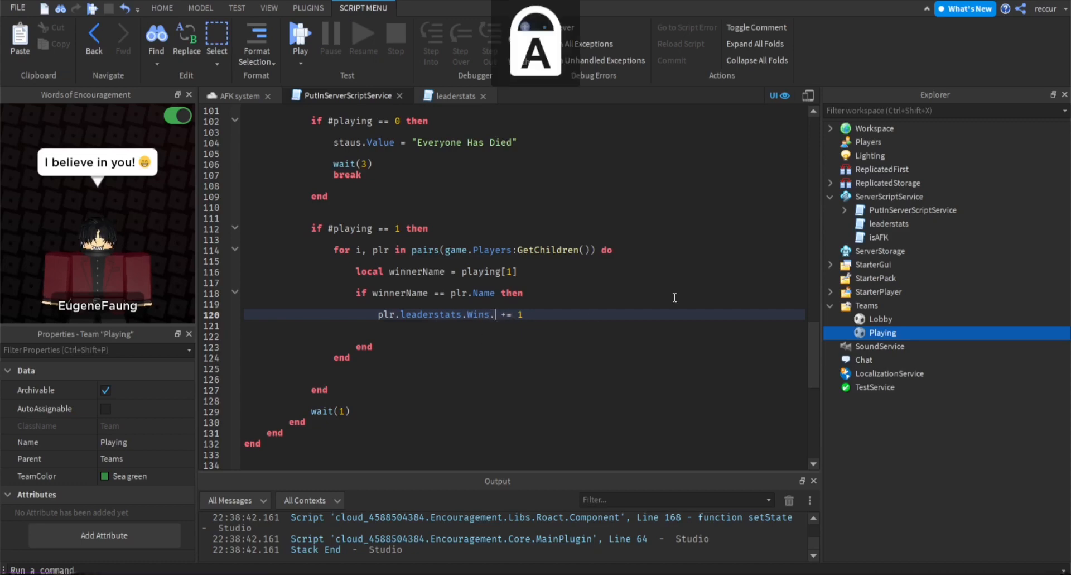
{"action": "type", "text": "Value"}
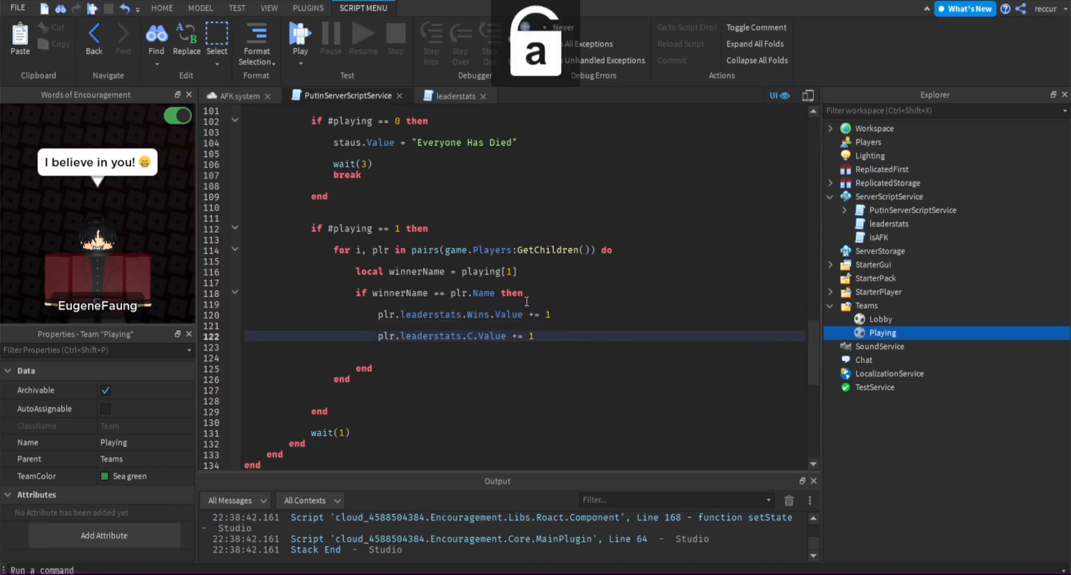
{"action": "type", "text": "oins"}
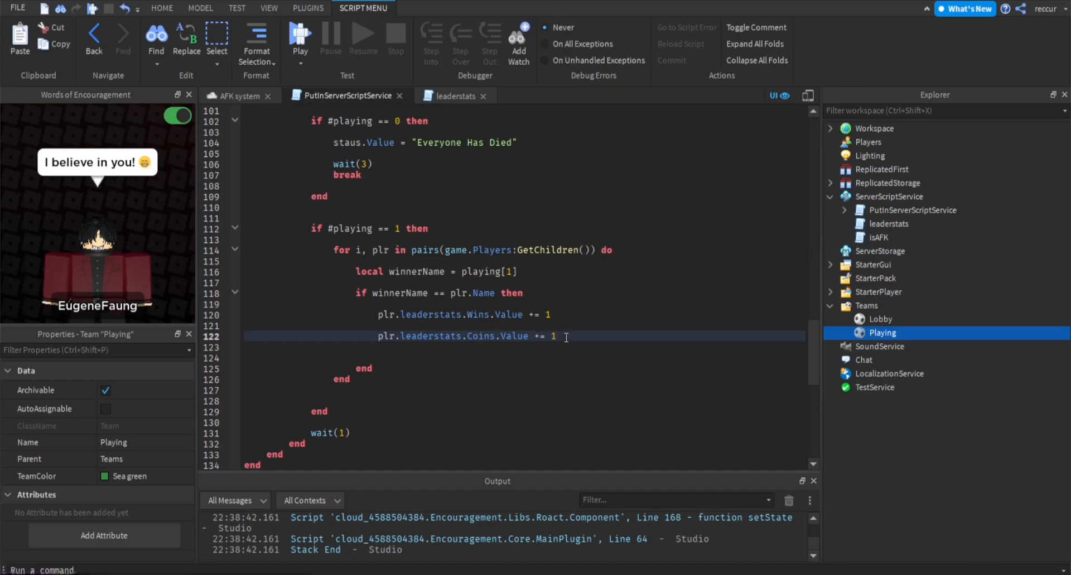
{"action": "type", "text": "5"}
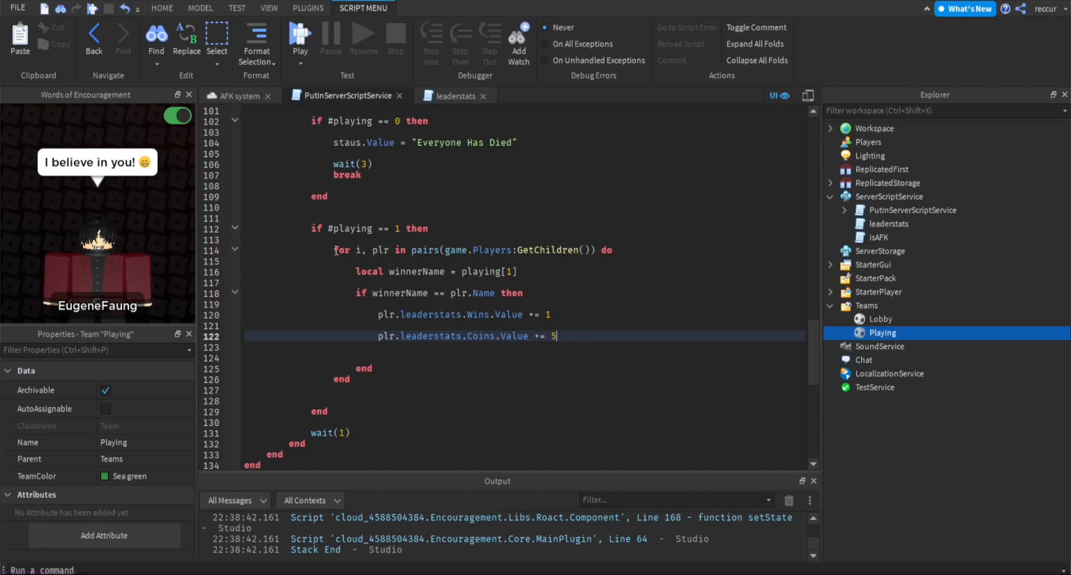
{"action": "key", "text": "enter"}
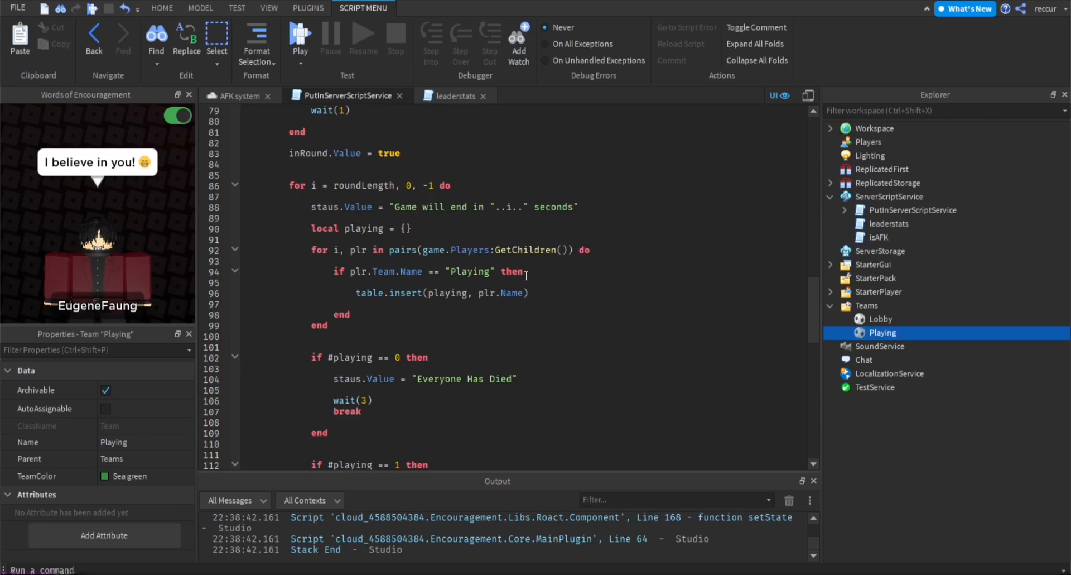
Add break after the winner loop and change requiredPlayers from 2 to 1
{"action": "scroll", "scroll_direction": "down", "scroll_amount": 3}
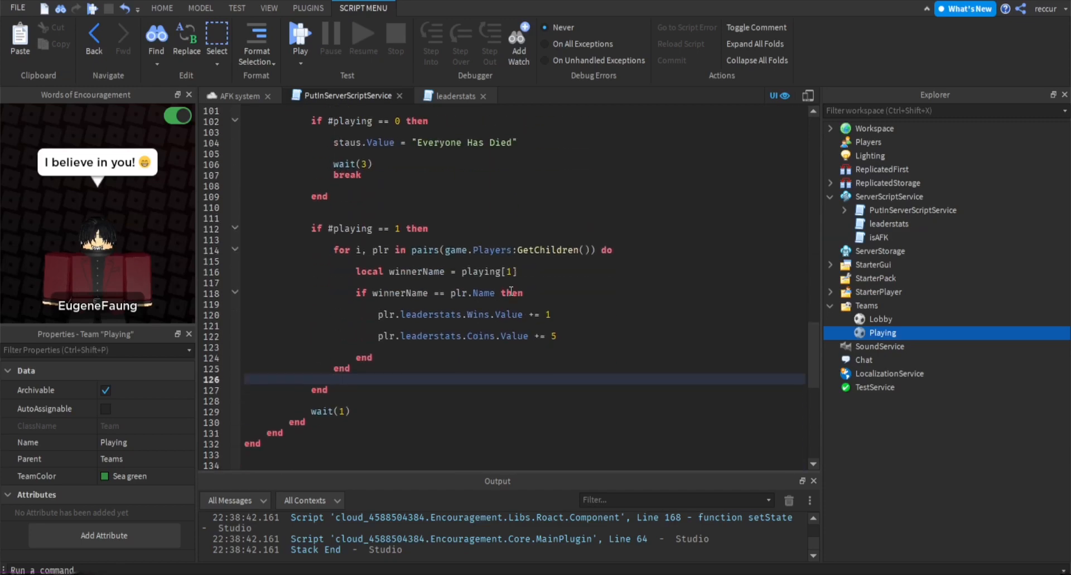
{"action": "type", "text": "break"}
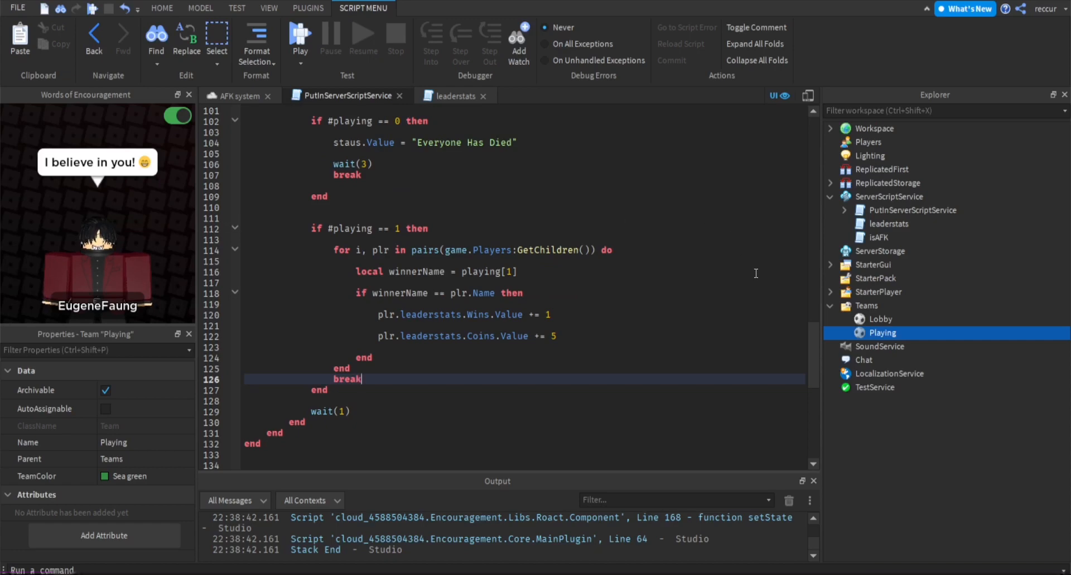
{"action": "scroll", "scroll_direction": "down", "scroll_amount": 3}
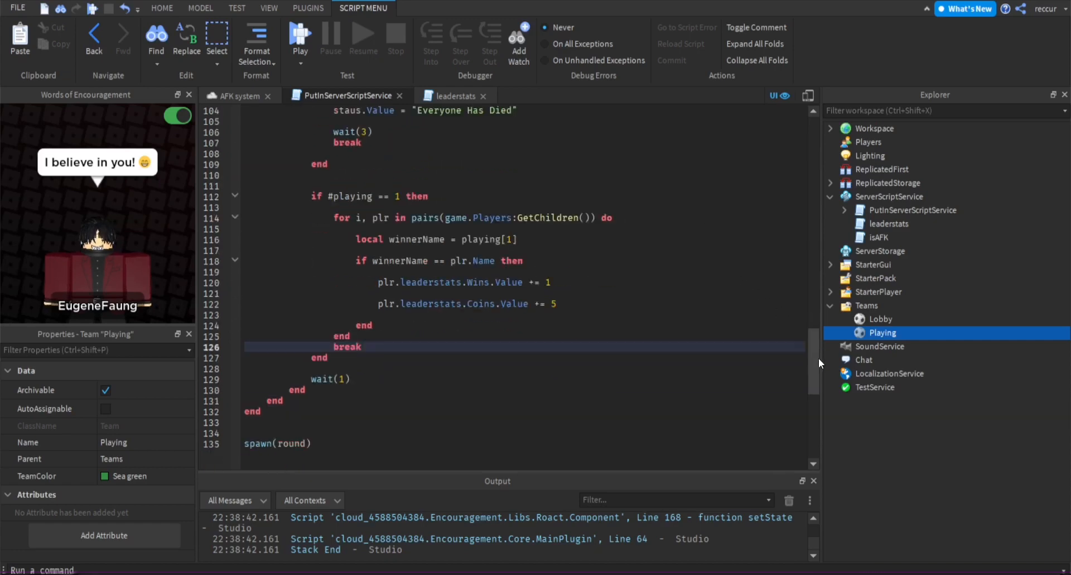
{"action": "mouse_move", "coordinate": [823, 330]}
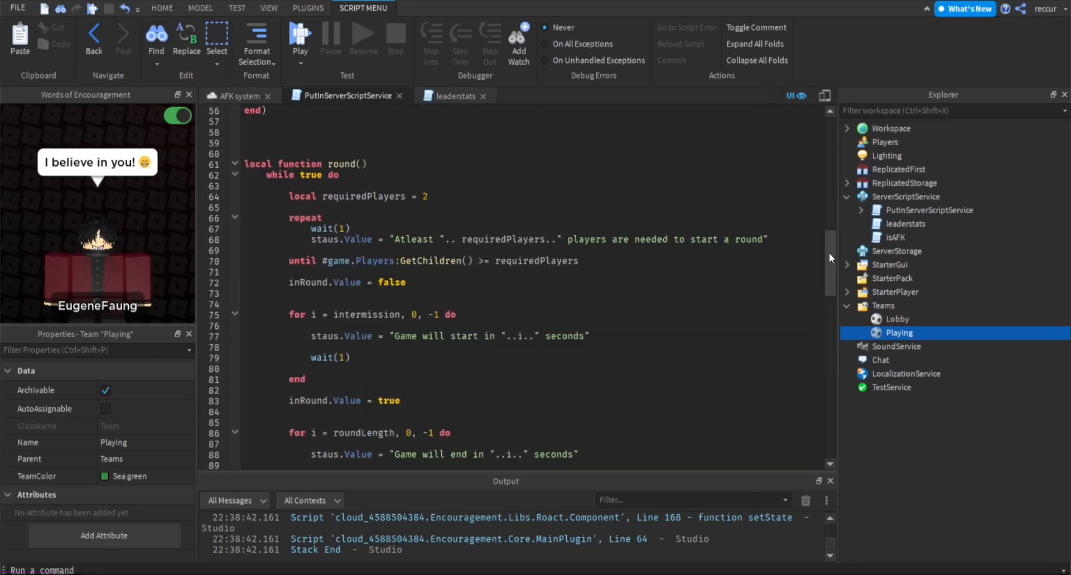
{"action": "scroll", "scroll_direction": "down", "scroll_amount": 3}
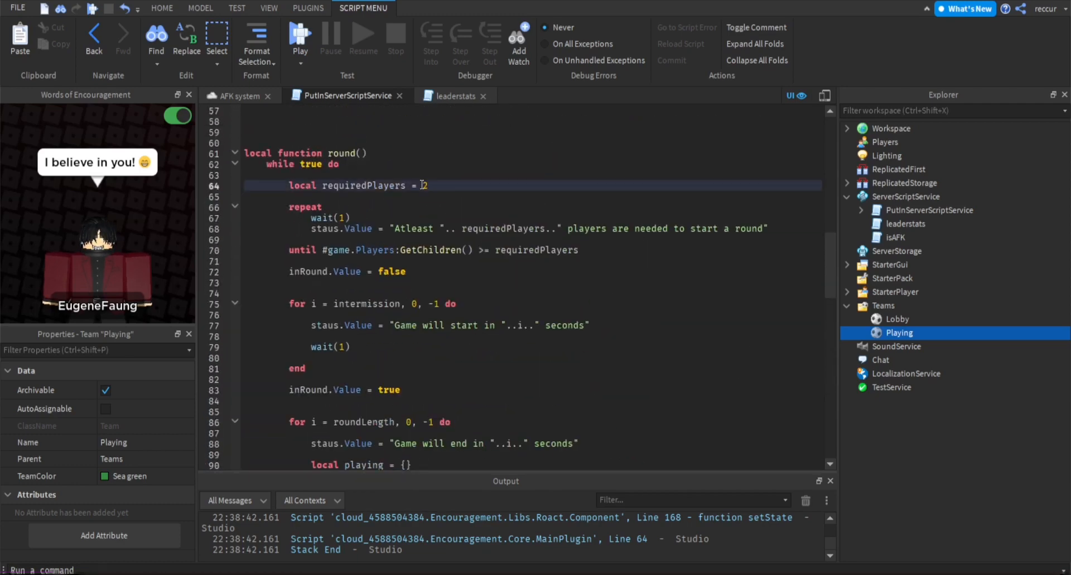
{"action": "type", "text": "1"}
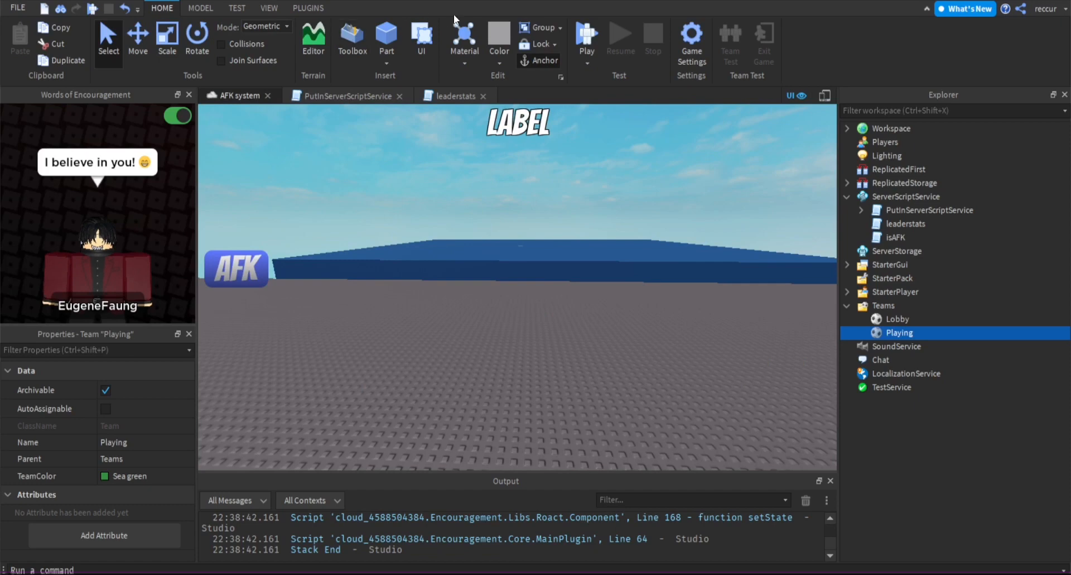
Playtest the 'Game will start' countdown, then stop the test
{"action": "left_click", "coordinate": [586, 38]}
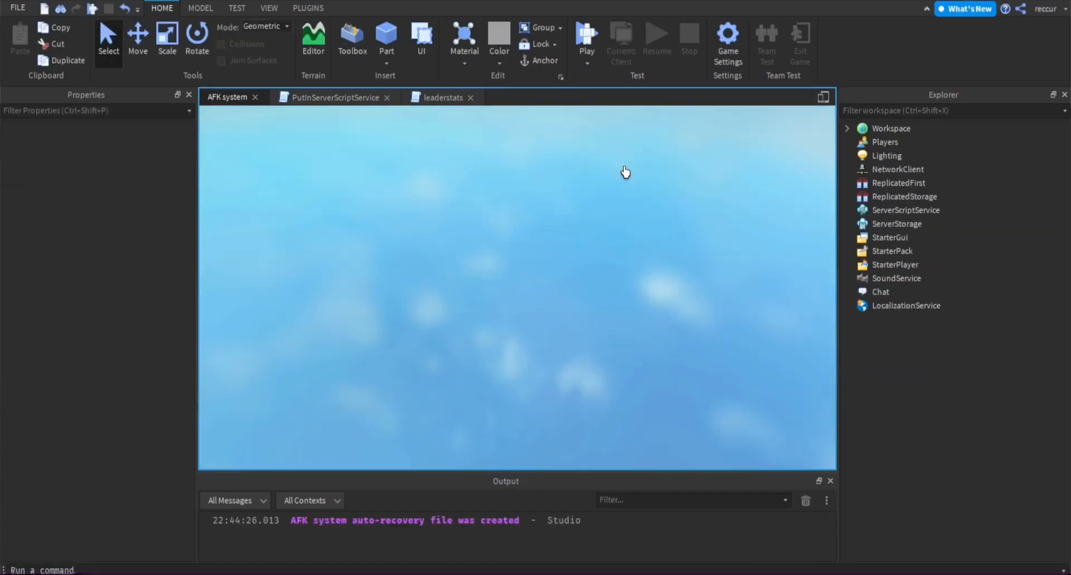
{"action": "left_click", "coordinate": [585, 36]}
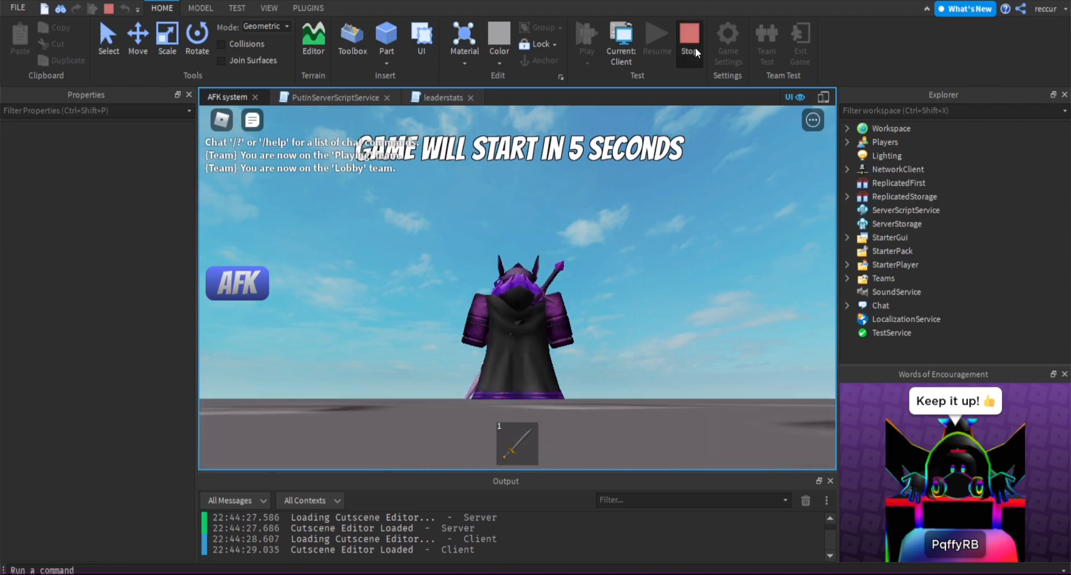
{"action": "left_click", "coordinate": [688, 37]}
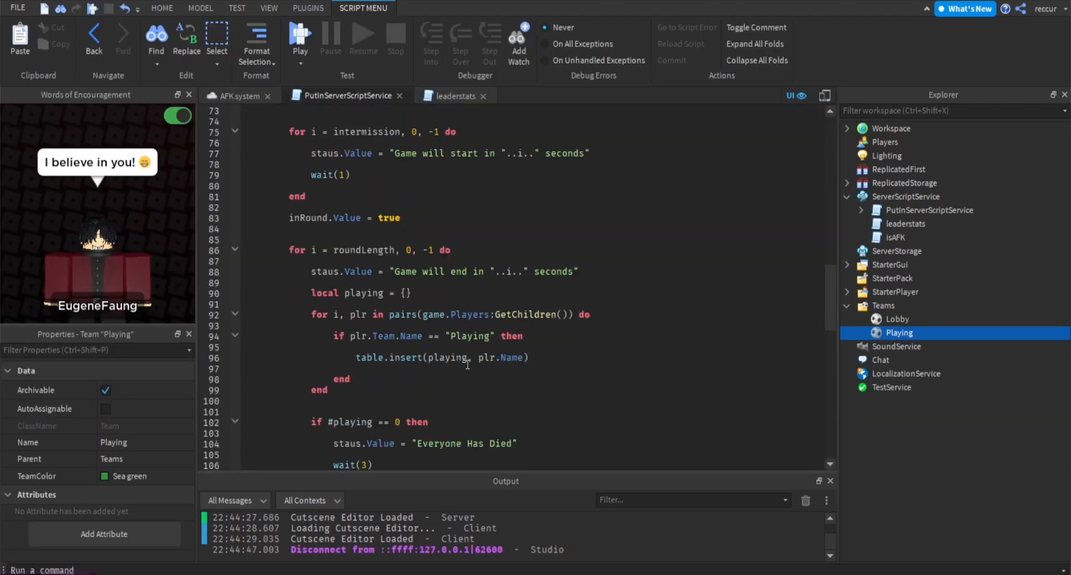
Set the loop delay to wait(3) and begin a 'staus' line under the Coins reward
{"action": "scroll", "scroll_direction": "down", "scroll_amount": 3}
{"action": "type", "text": "break"}
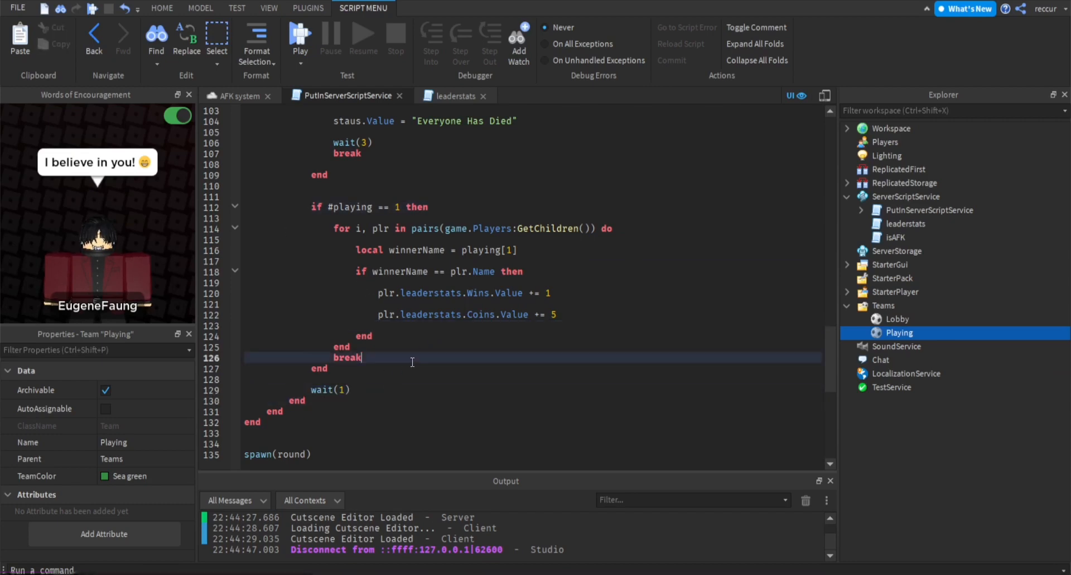
{"action": "scroll", "scroll_direction": "up", "scroll_amount": 3}
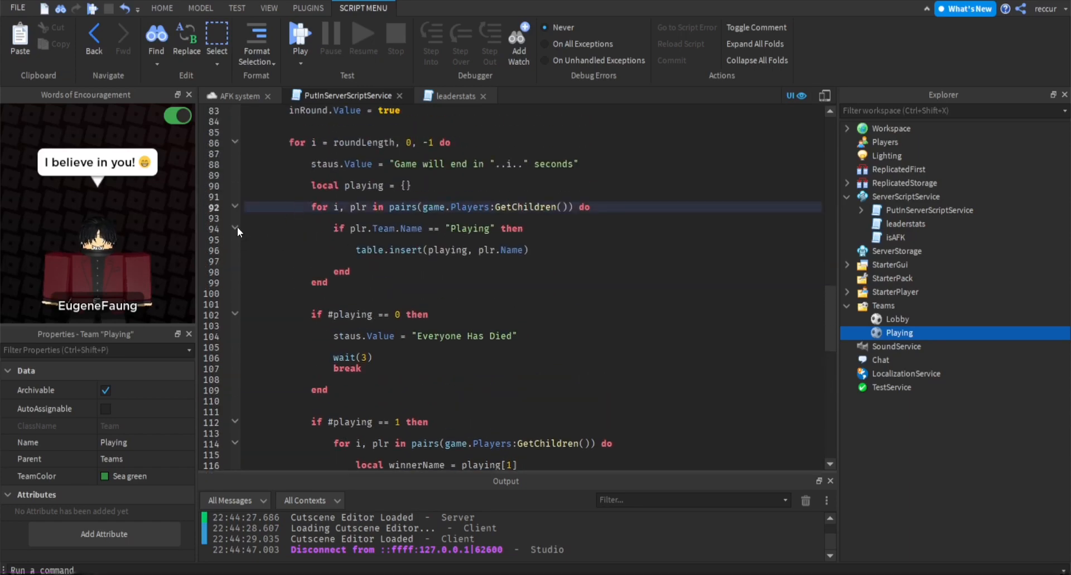
{"action": "left_click", "coordinate": [235, 142]}
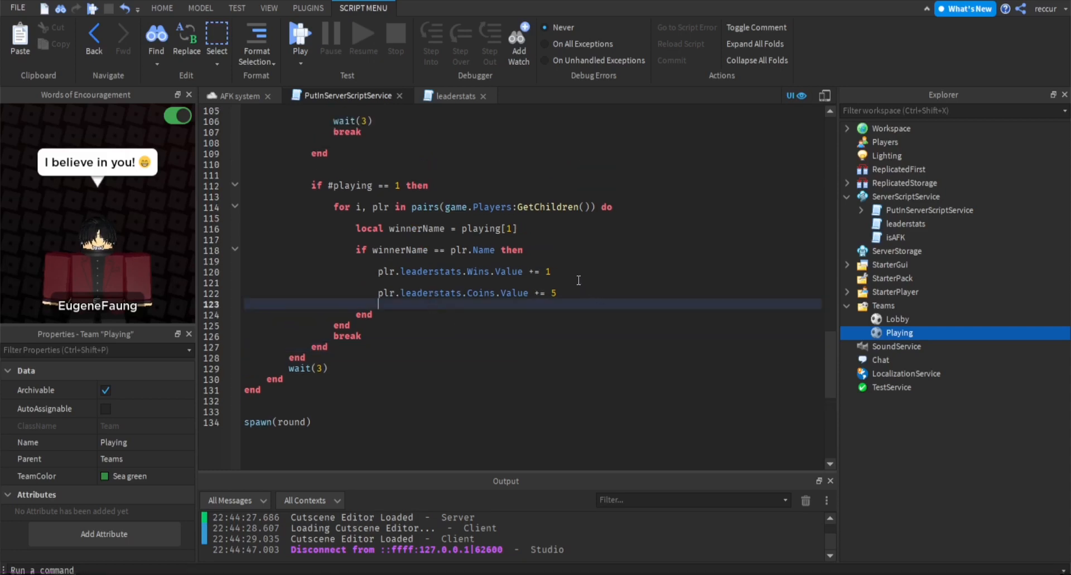
{"action": "key", "text": "enter"}
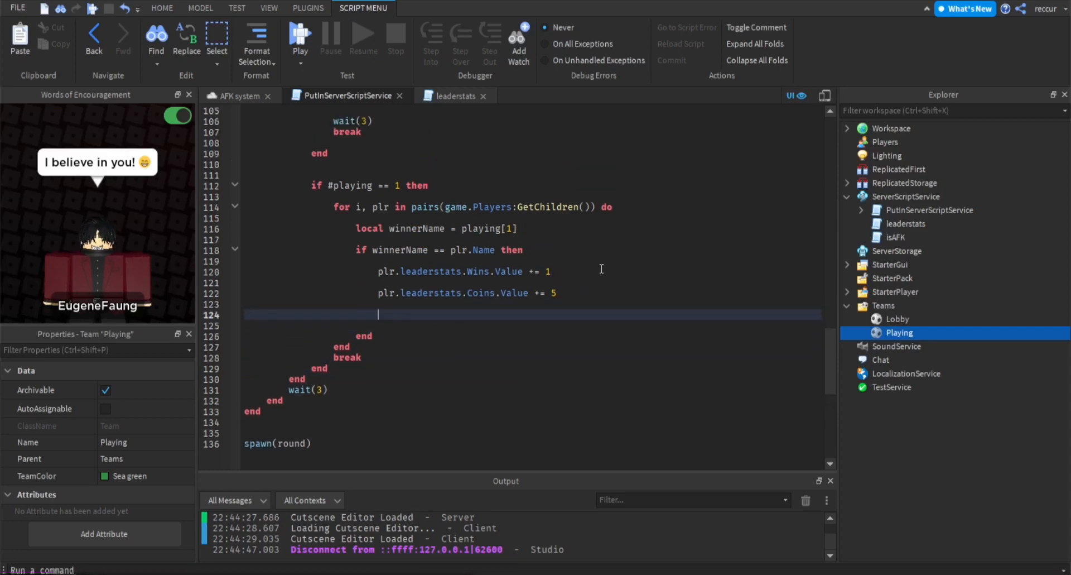
{"action": "type", "text": "staus"}
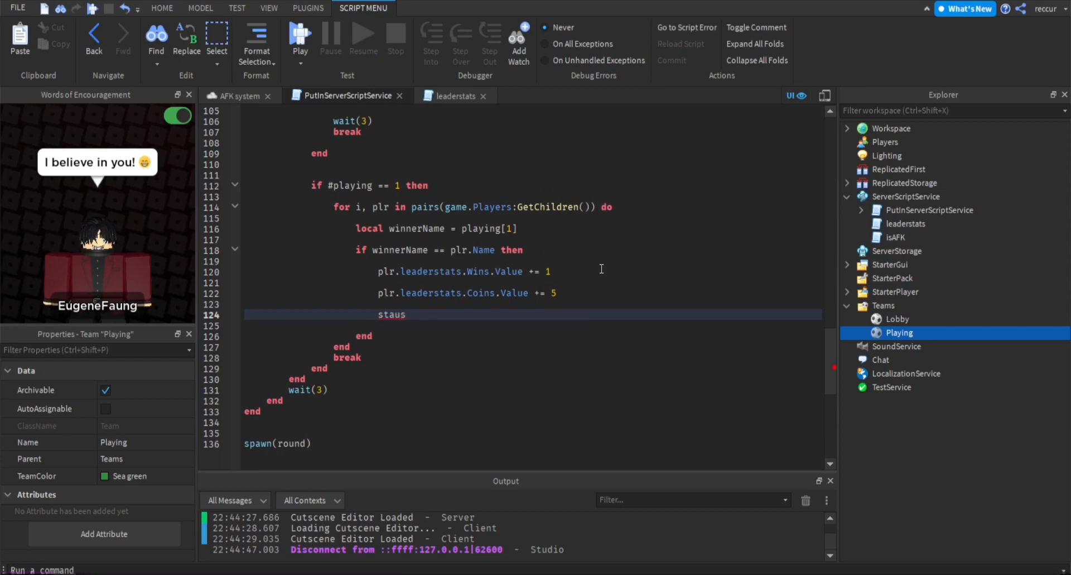
{"action": "left_click", "coordinate": [162, 7]}
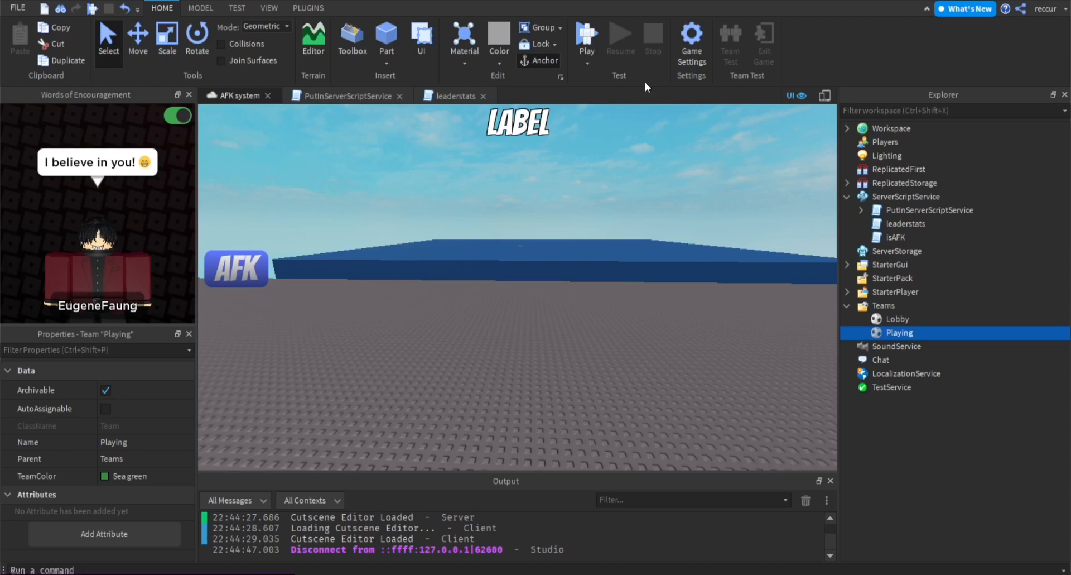
Write staus.Value = winnerName .. "Has won the round game!" and start a playtest
{"action": "left_click", "coordinate": [345, 96]}
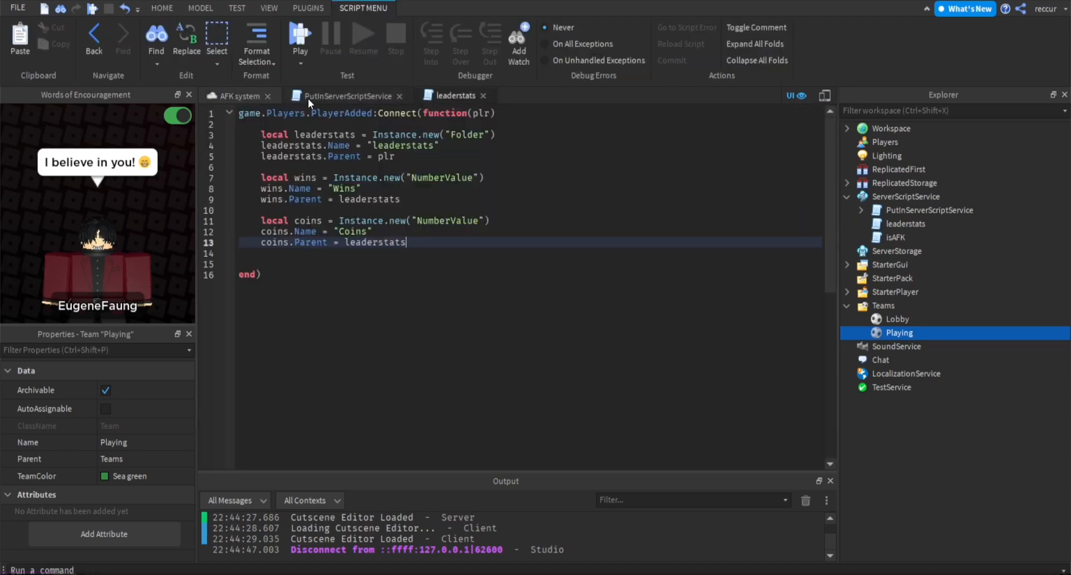
{"action": "type", "text": "staus"}
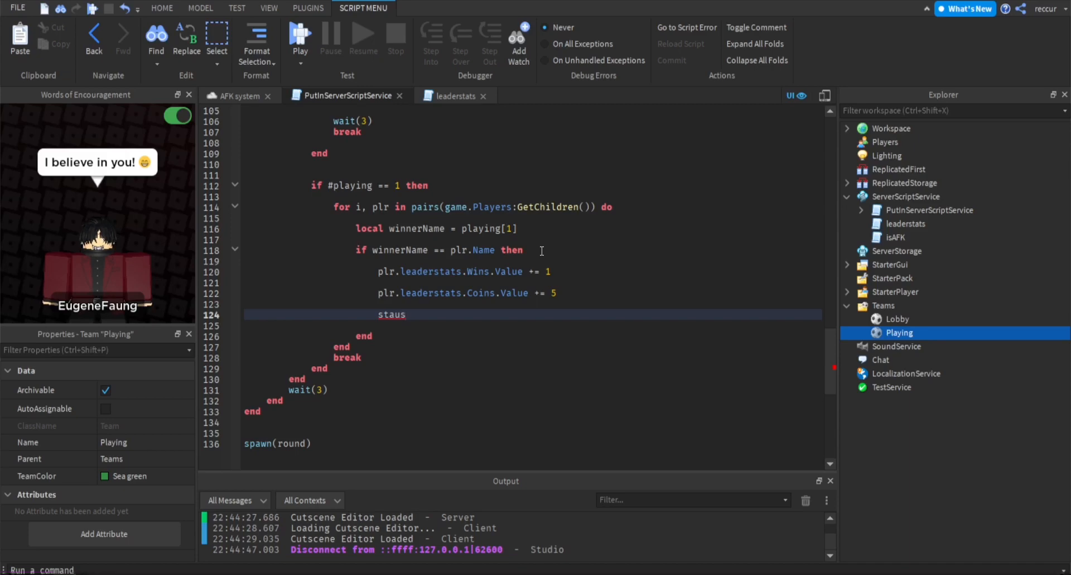
{"action": "type", "text": ".Value ="}
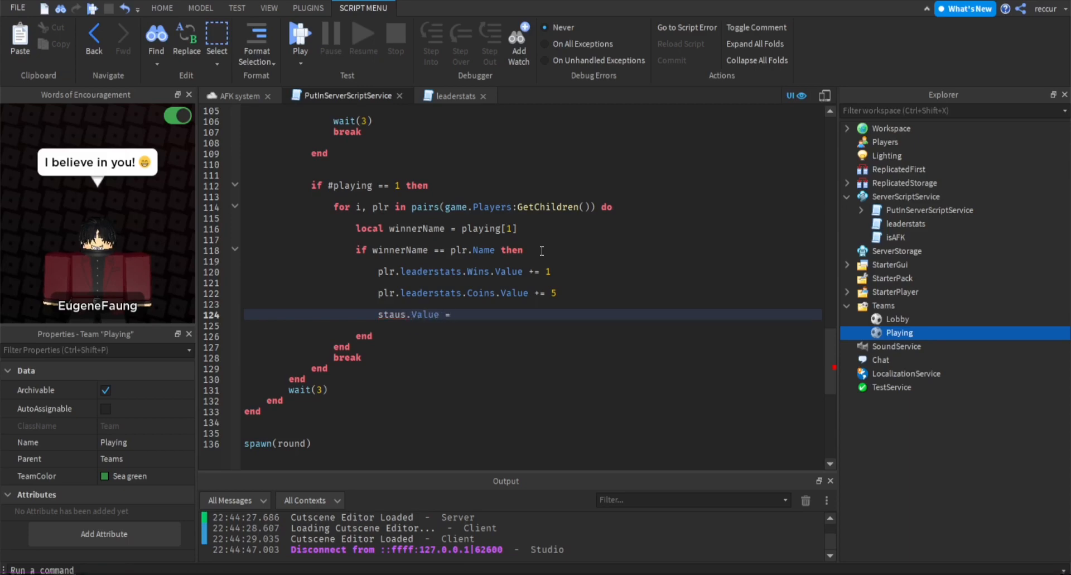
{"action": "type", "text": "winnerName .. \"Has won the ro"}
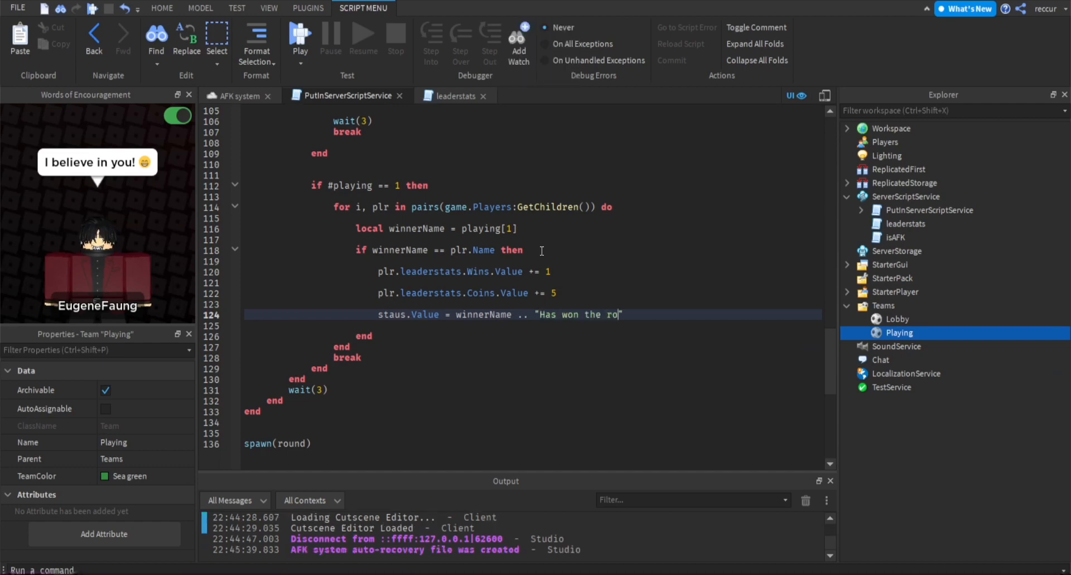
{"action": "type", "text": "game!\""}
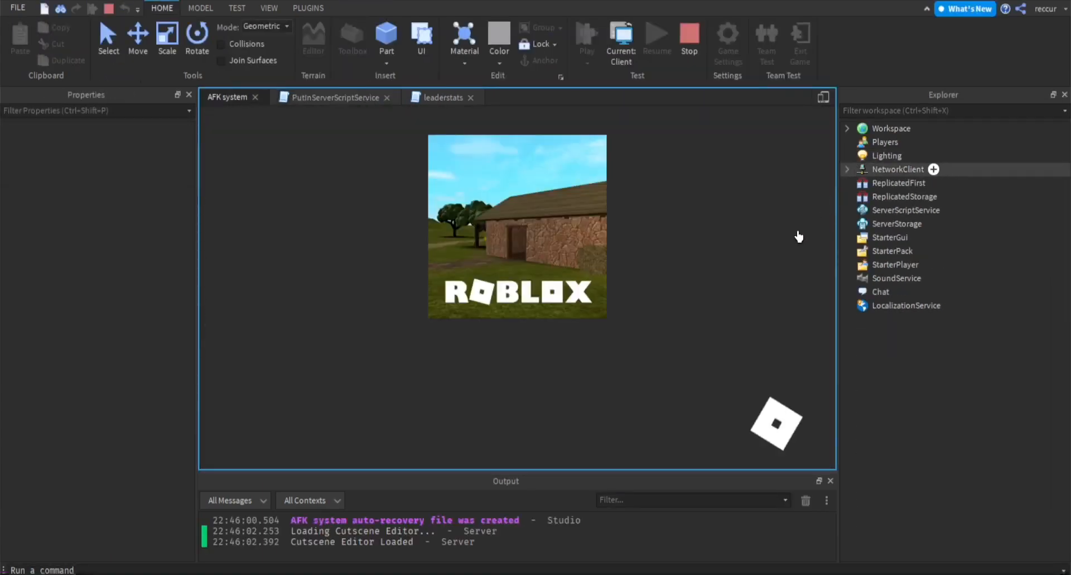
{"action": "left_click", "coordinate": [586, 39]}
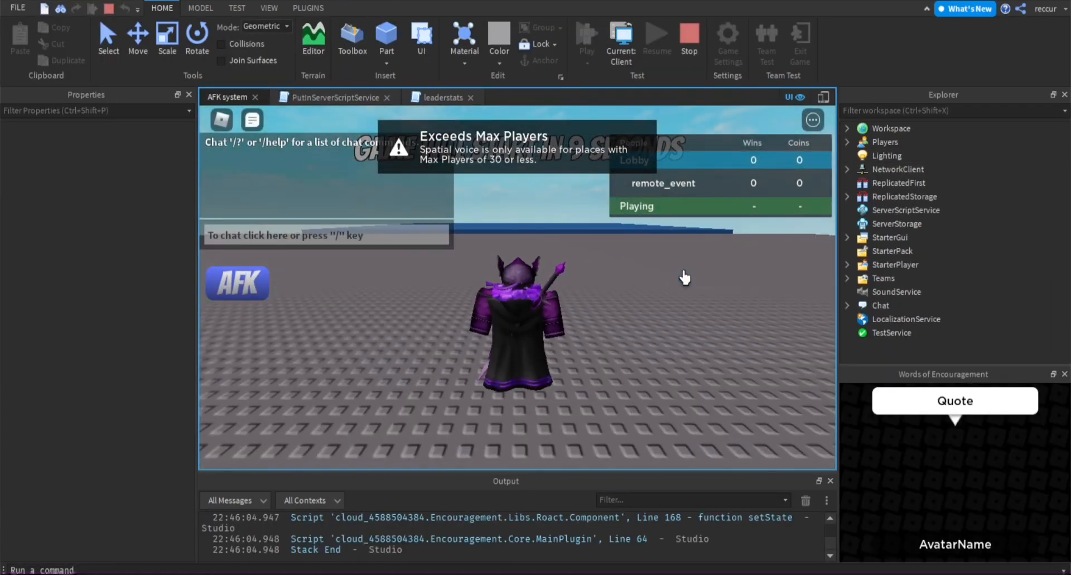